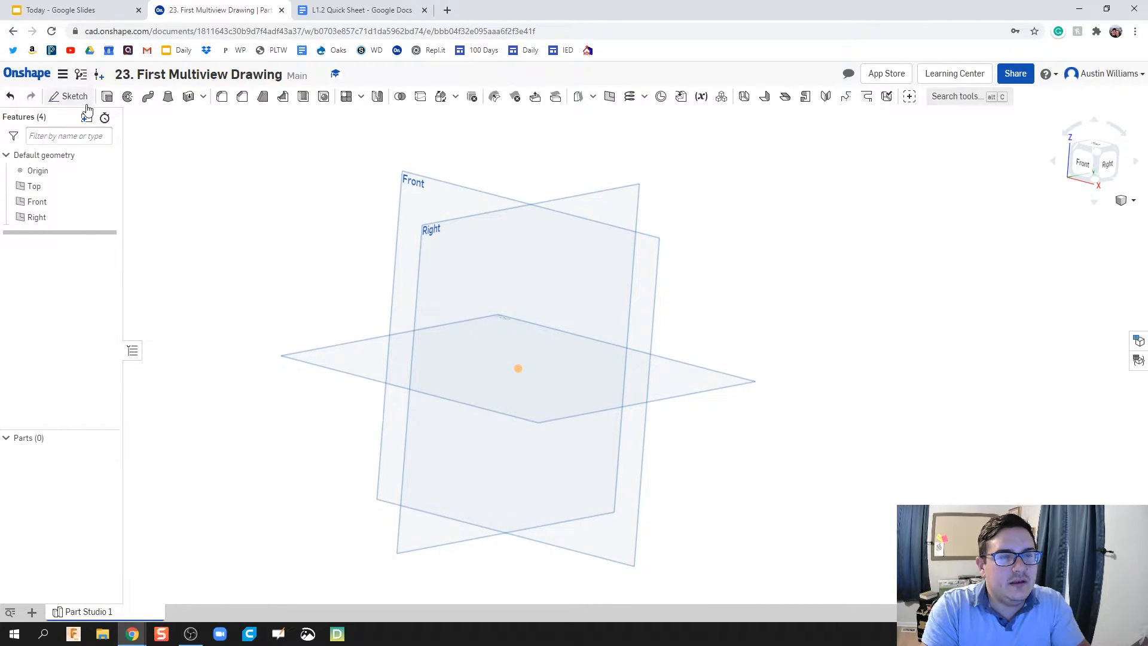
Step: Sketch a 3 x 3 center rectangle on the Top plane, viewed normal, and finish the sketch
{"action": "left_click", "coordinate": [74, 96]}
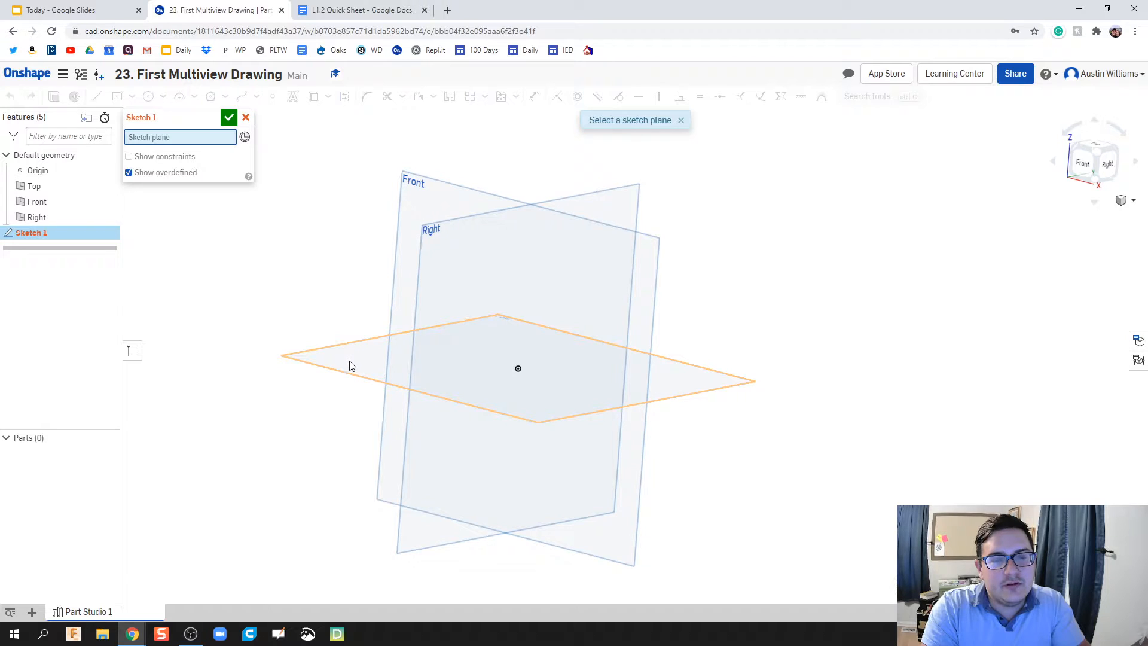
{"action": "right_click", "coordinate": [350, 365]}
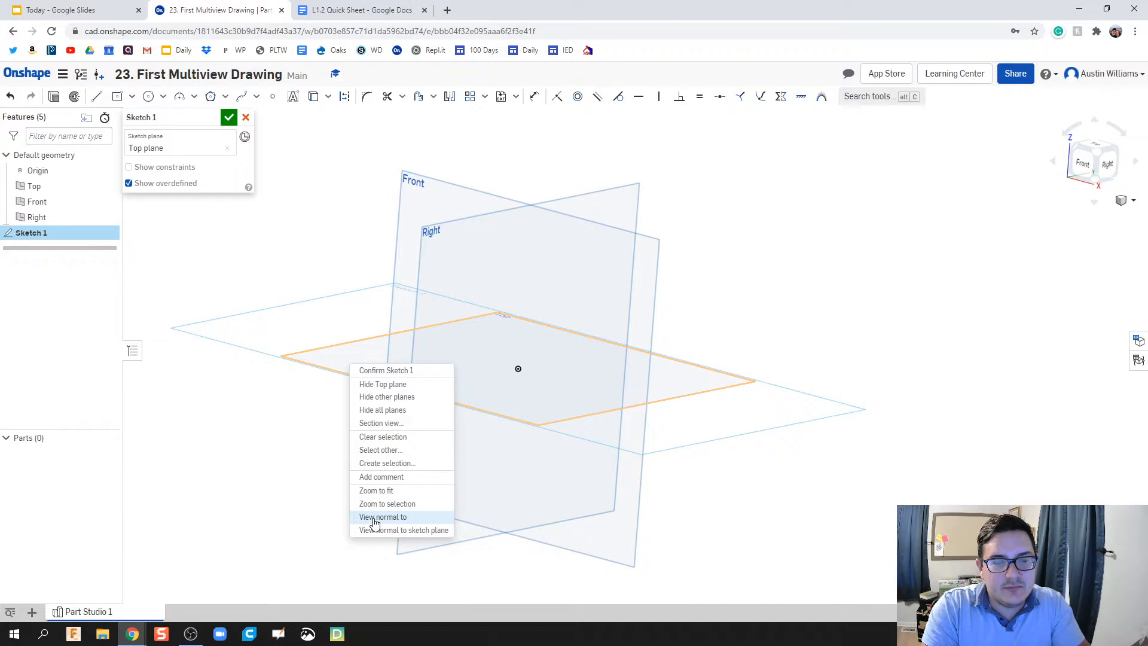
{"action": "left_click", "coordinate": [382, 516]}
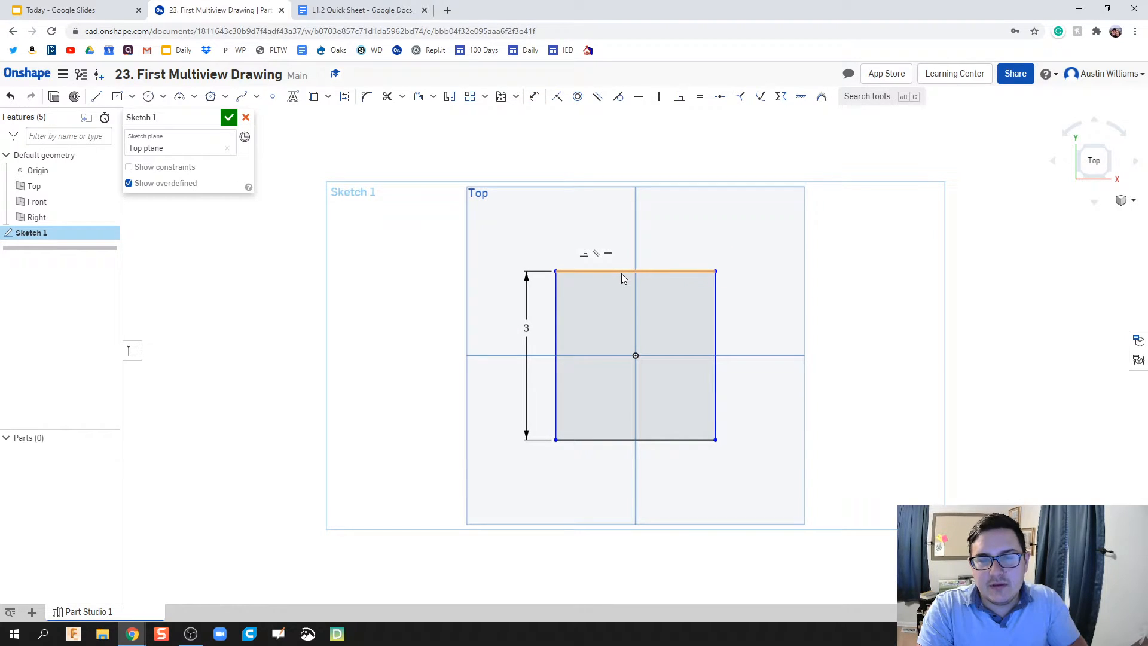
{"action": "left_click", "coordinate": [534, 95]}
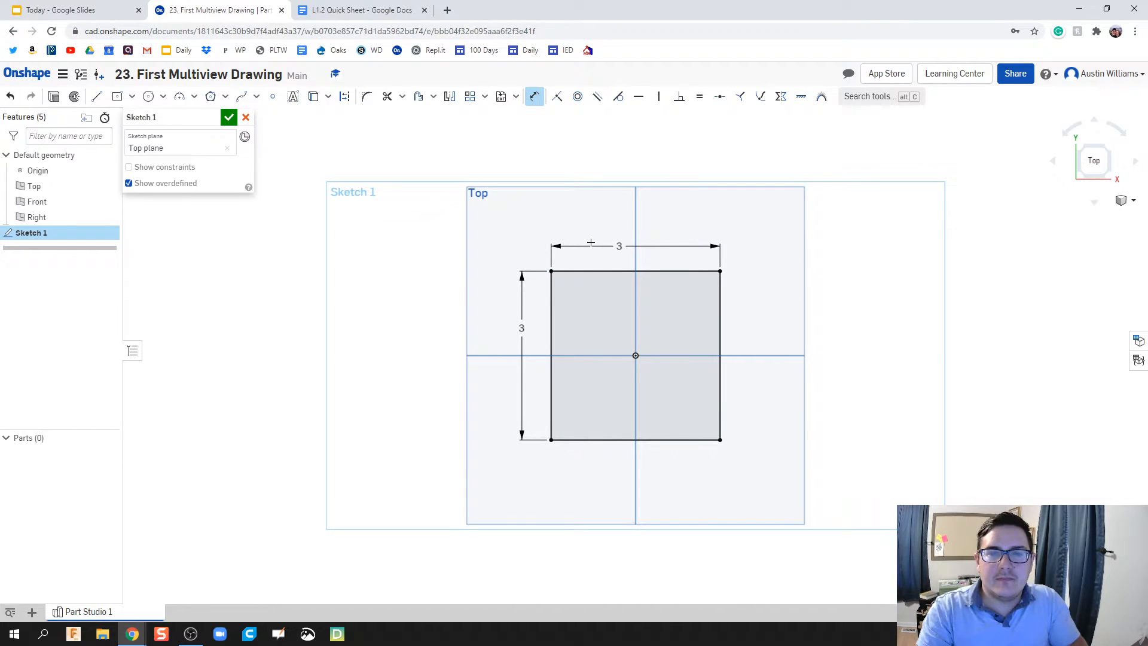
{"action": "left_click", "coordinate": [229, 117]}
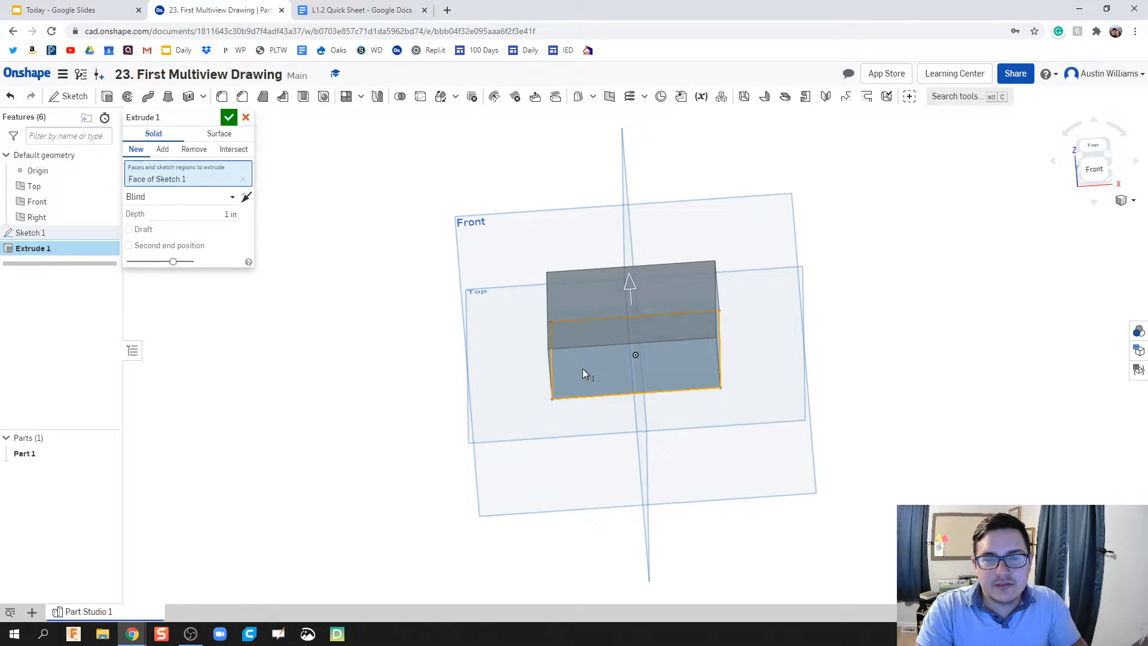
Step: Extrude the square 1.5 in to form the block
{"action": "left_click", "coordinate": [183, 213]}
{"action": "type", "text": "1.5"}
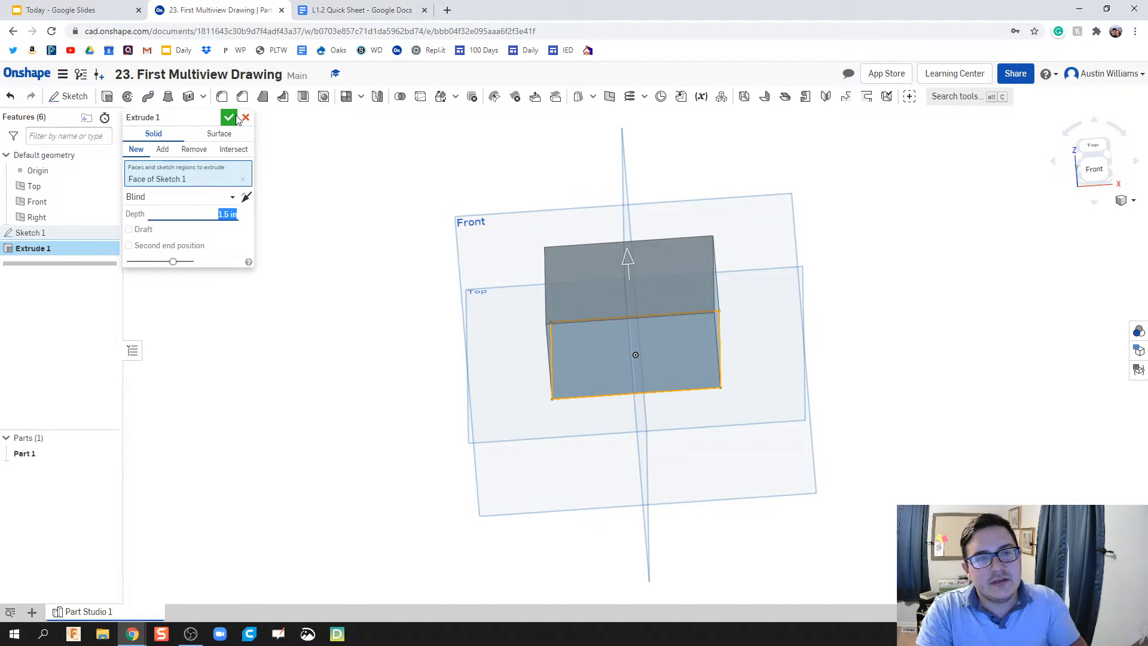
{"action": "left_click", "coordinate": [229, 118]}
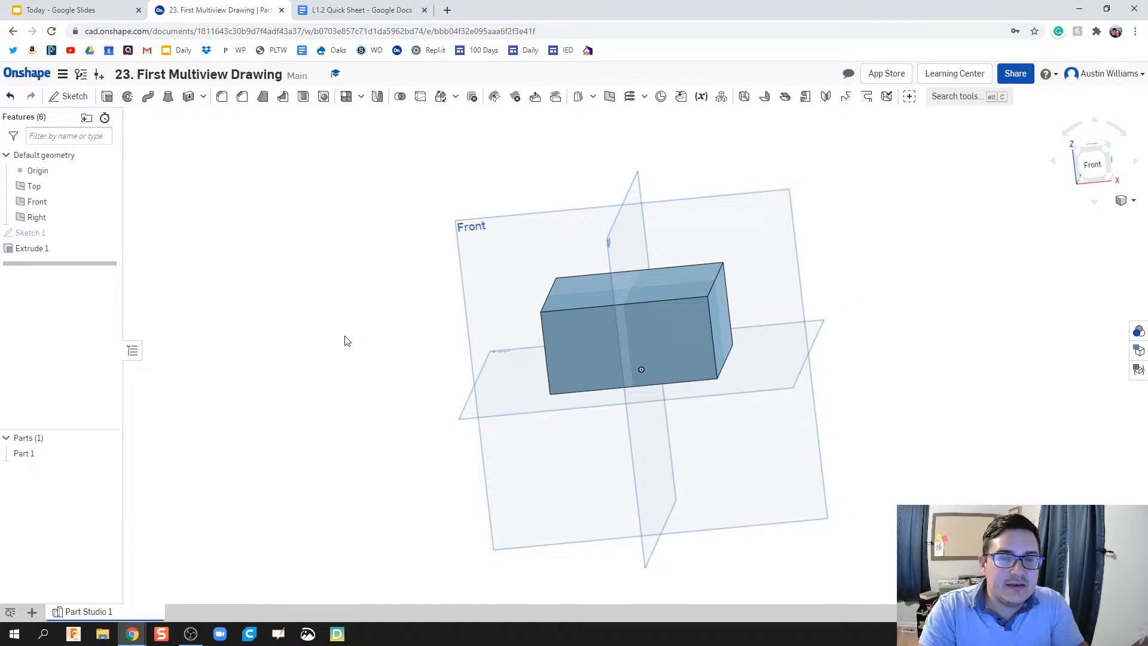
{"action": "mouse_move", "coordinate": [75, 95]}
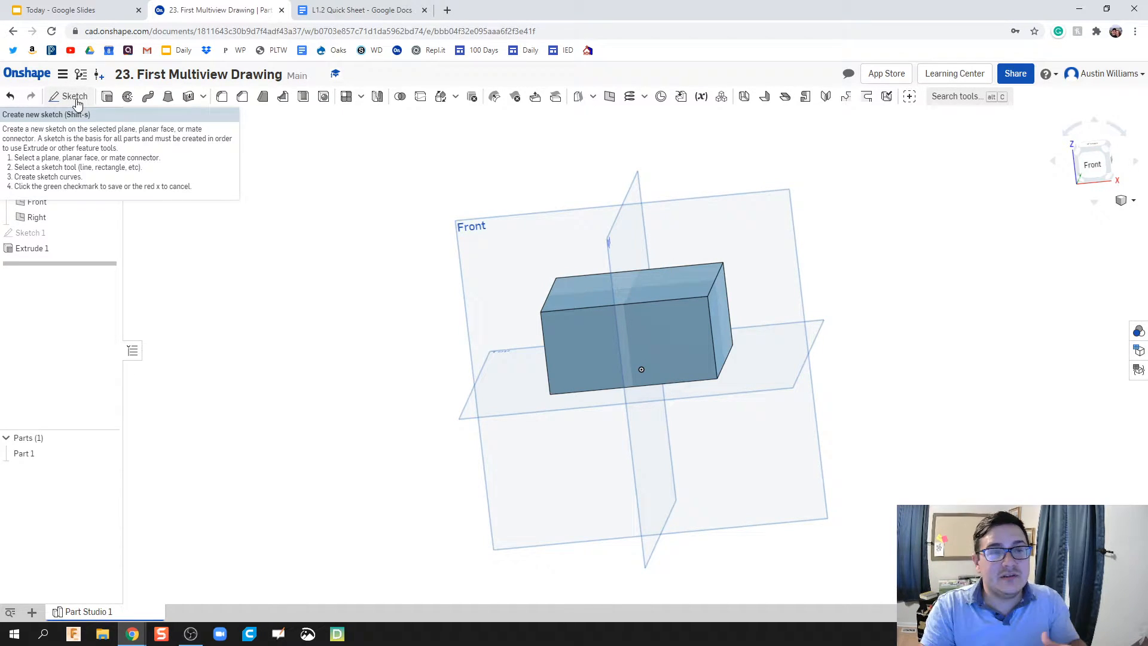
Step: Sketch a 1.5 x 1.5 square on the Front plane beside the block and extrude it 1.5 in into a cube
{"action": "left_click", "coordinate": [74, 95]}
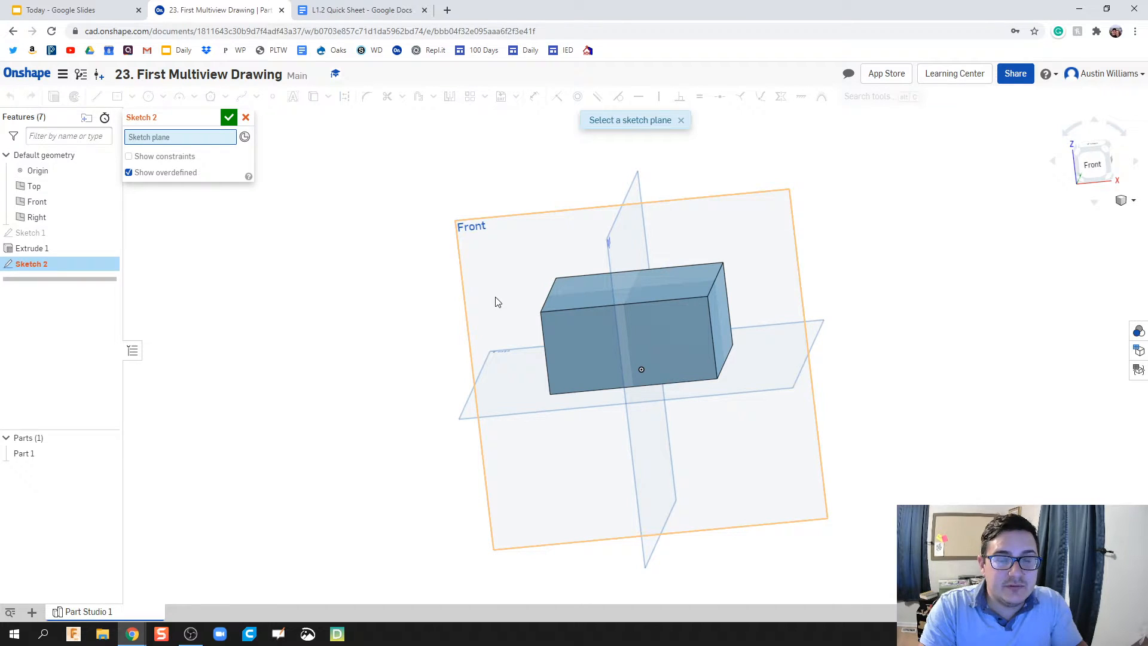
{"action": "mouse_move", "coordinate": [488, 320]}
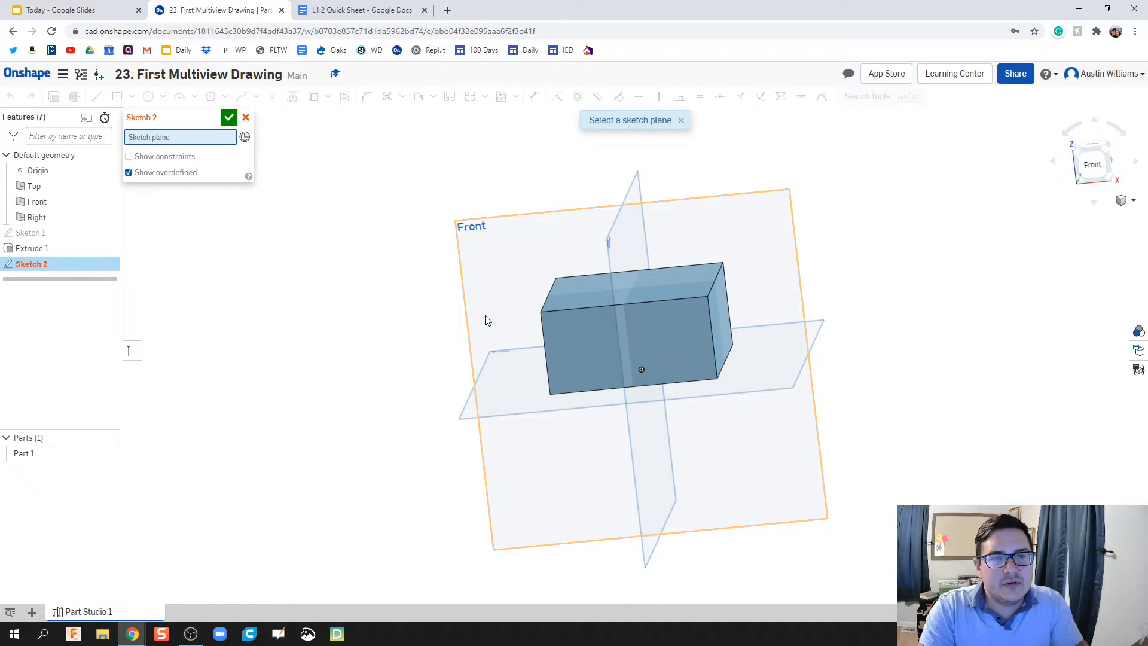
{"action": "left_click", "coordinate": [35, 201]}
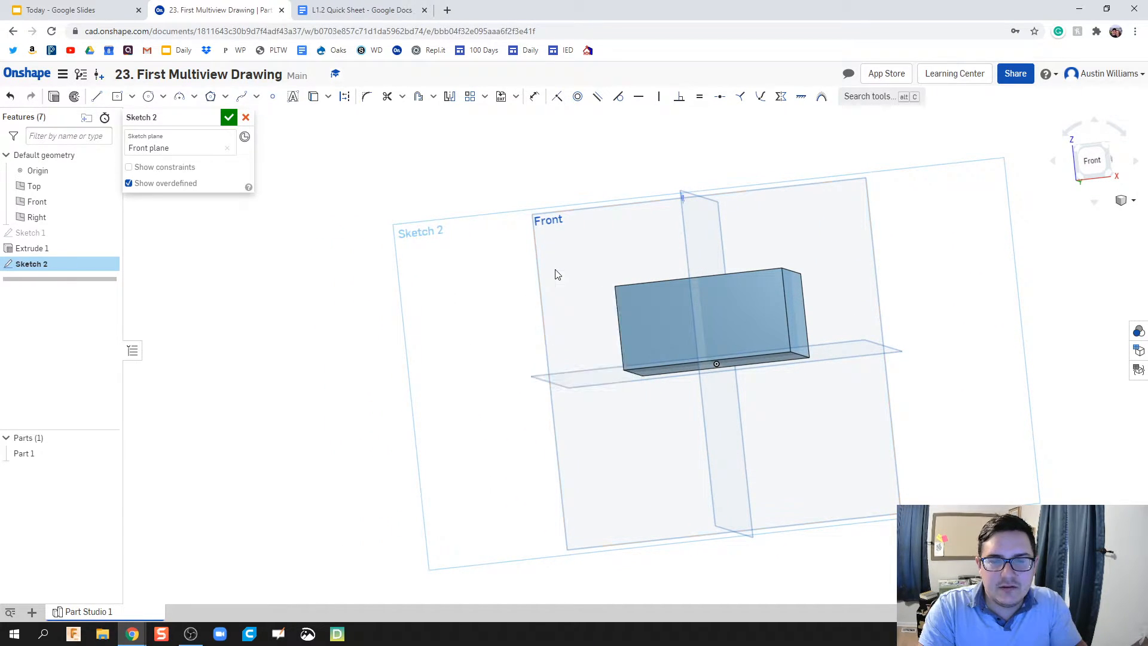
{"action": "left_click", "coordinate": [1091, 161]}
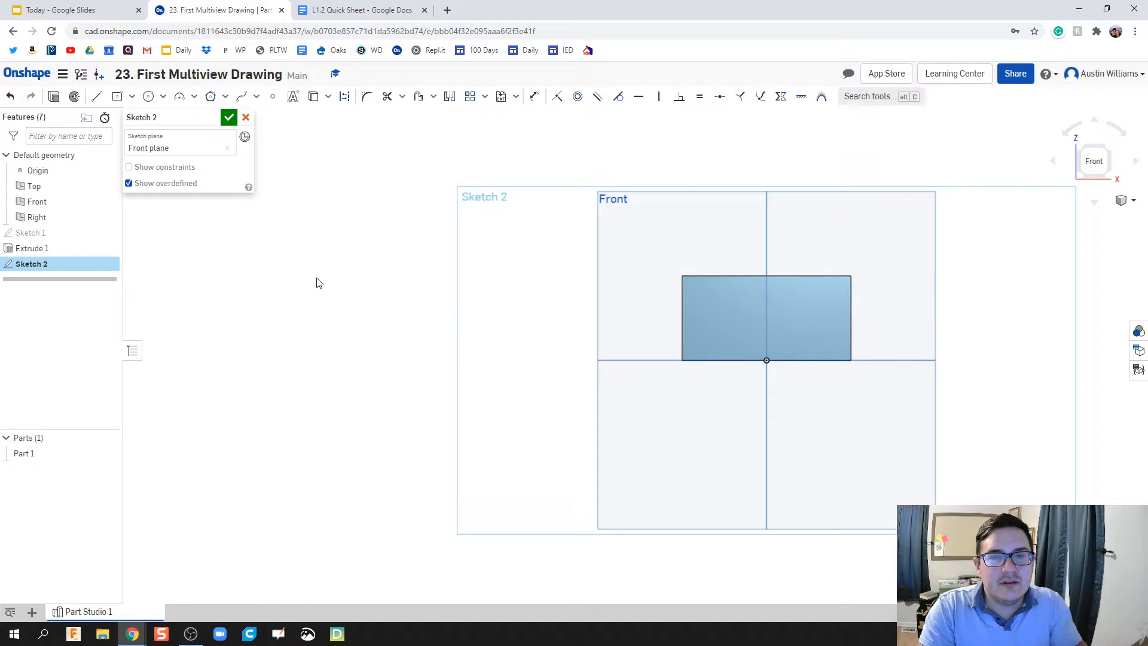
{"action": "mouse_move", "coordinate": [117, 95]}
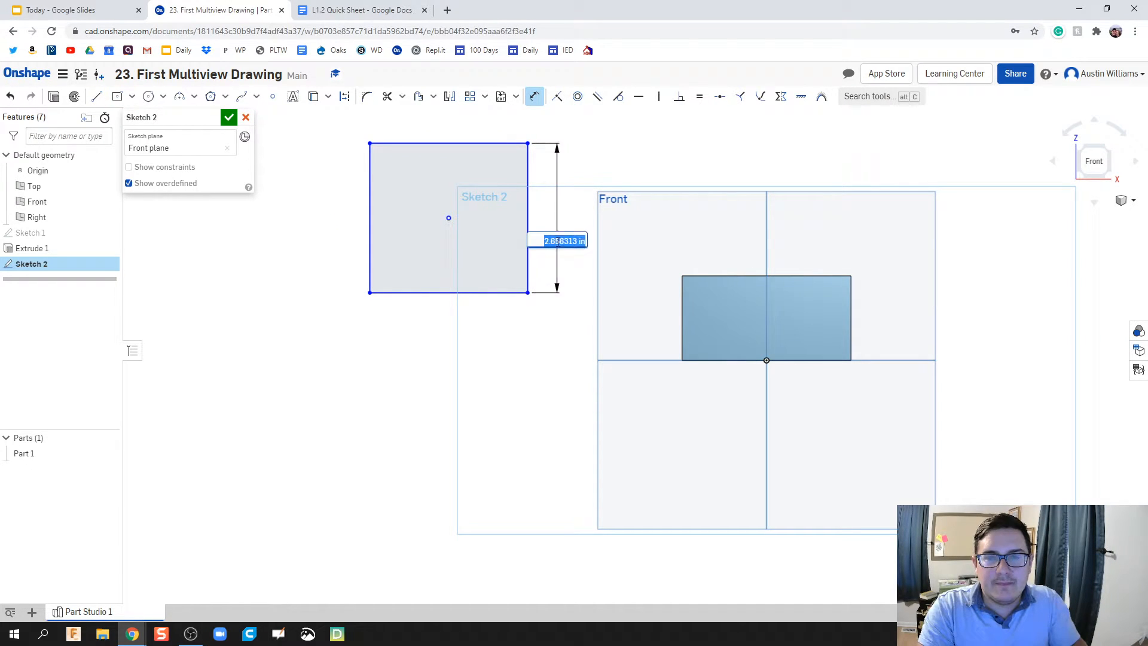
{"action": "type", "text": "1.5"}
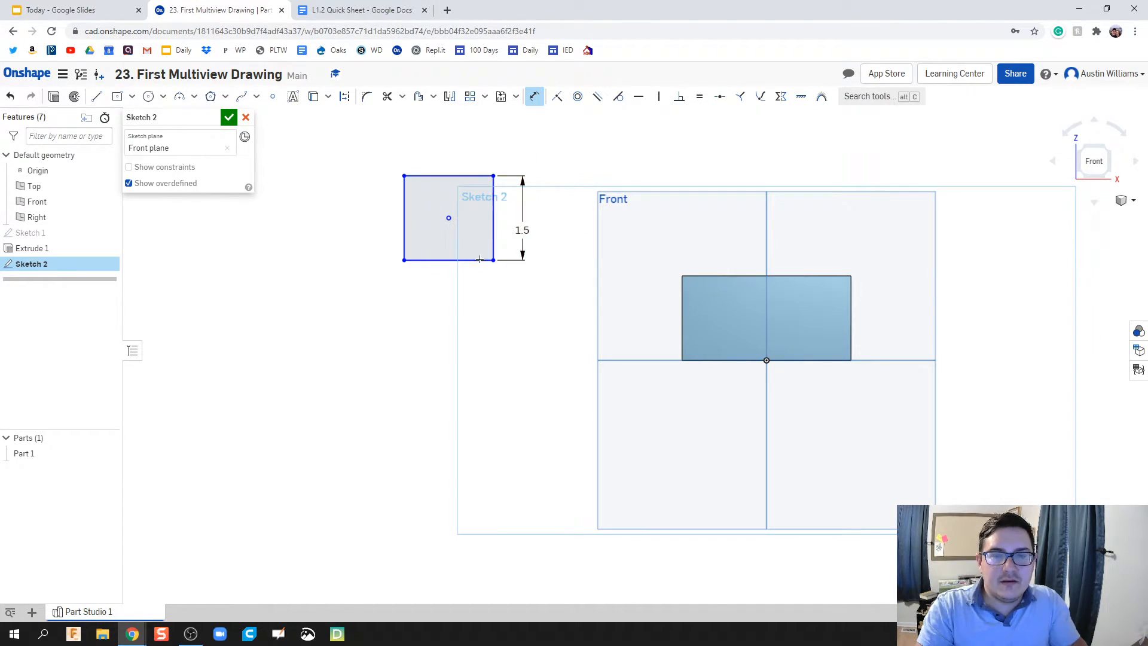
{"action": "left_click", "coordinate": [449, 258]}
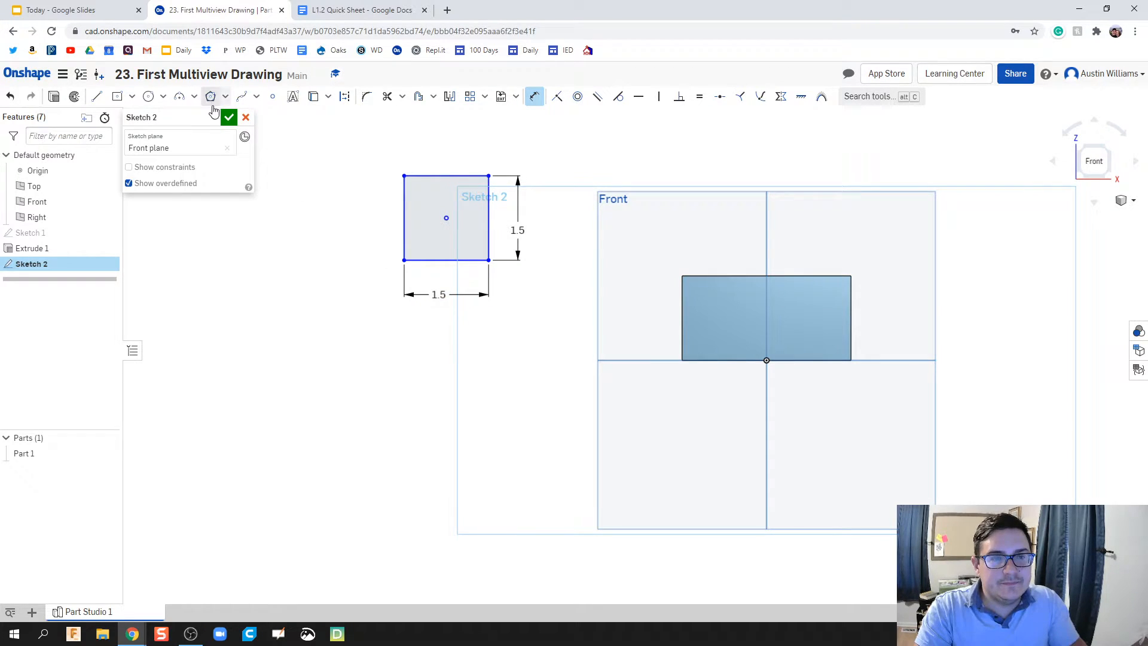
{"action": "left_click", "coordinate": [229, 118]}
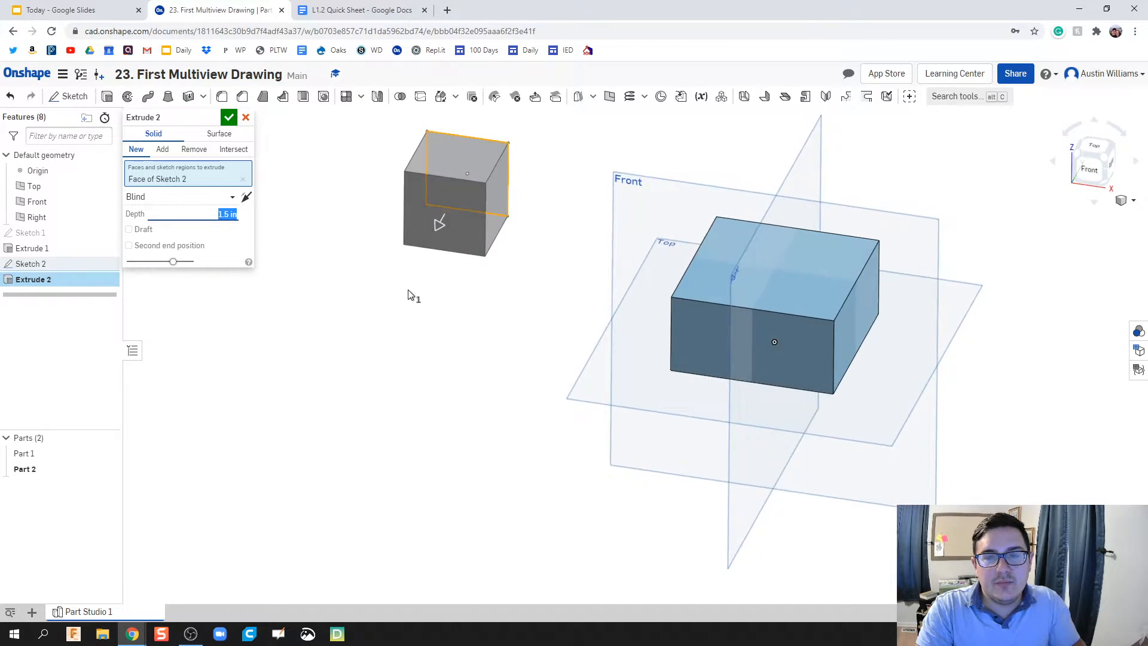
{"action": "left_click", "coordinate": [229, 117]}
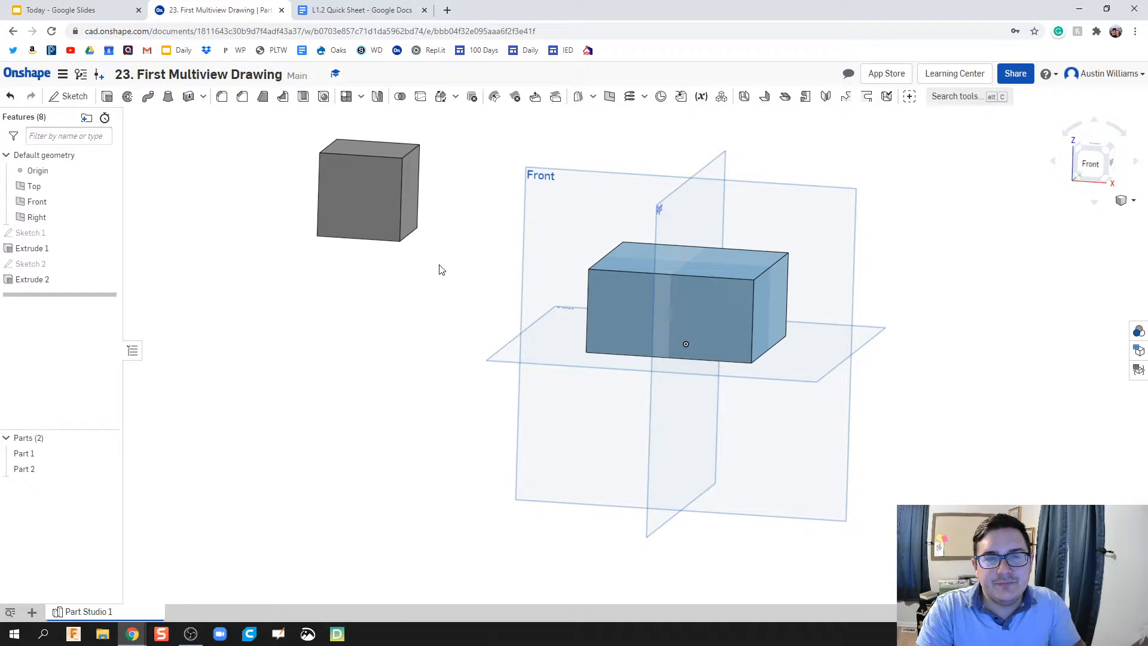
{"action": "mouse_move", "coordinate": [58, 201]}
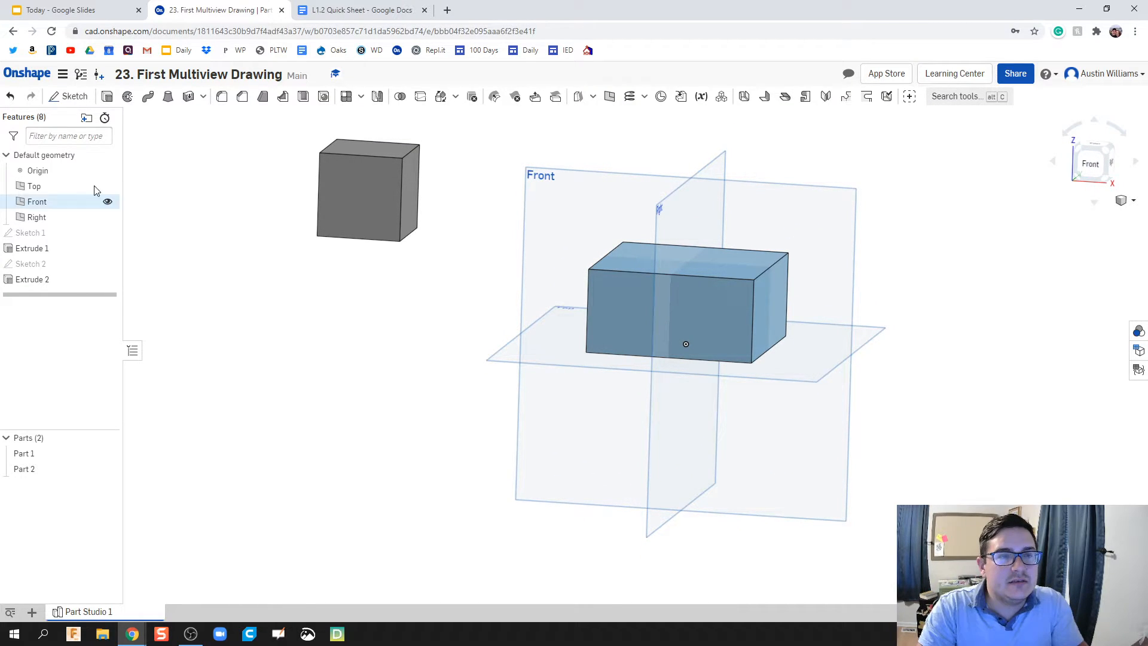
Step: Sketch an equilateral triangle with a 1.5 in base on the Front plane atop the block
{"action": "left_click", "coordinate": [73, 96]}
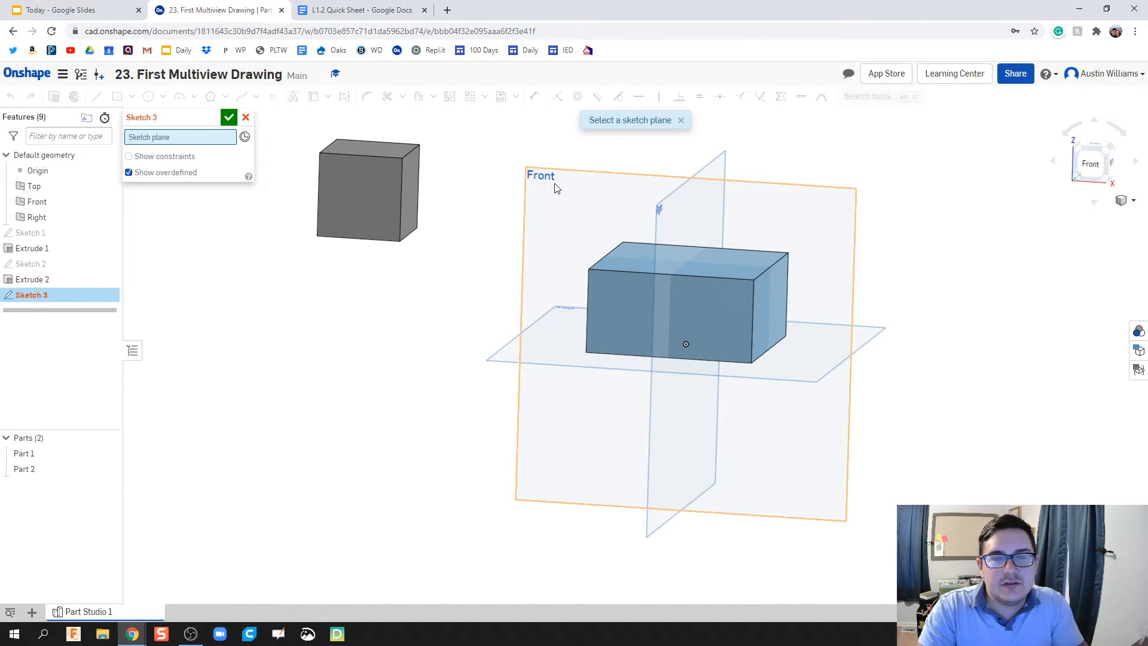
{"action": "right_click", "coordinate": [541, 175]}
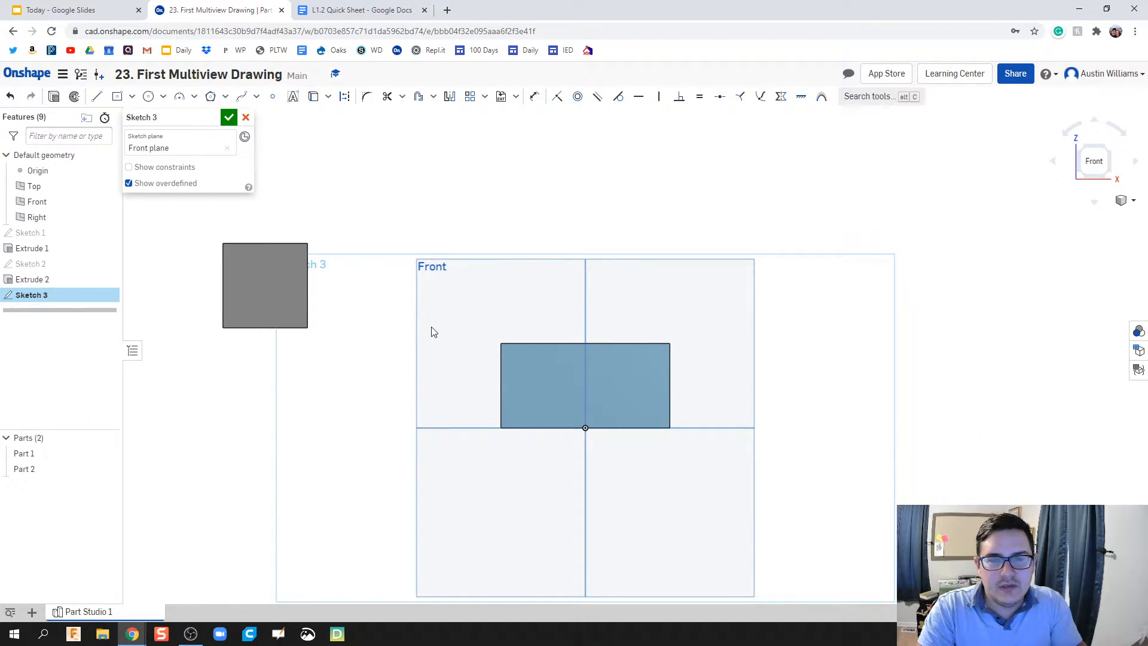
{"action": "left_click", "coordinate": [95, 96]}
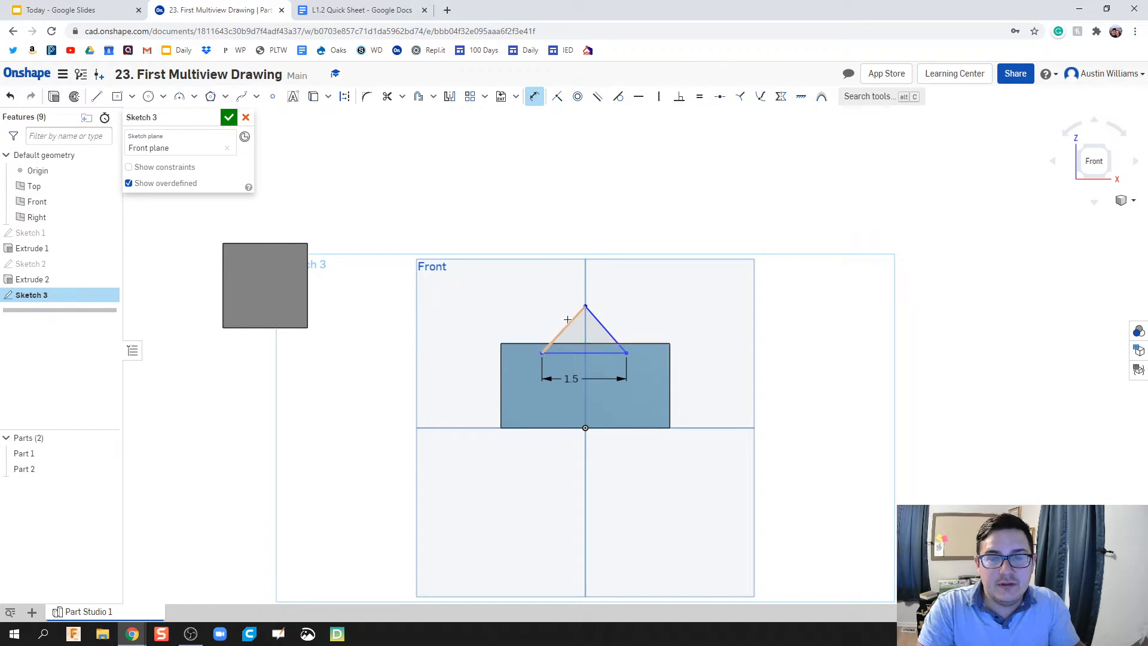
{"action": "left_click", "coordinate": [699, 96]}
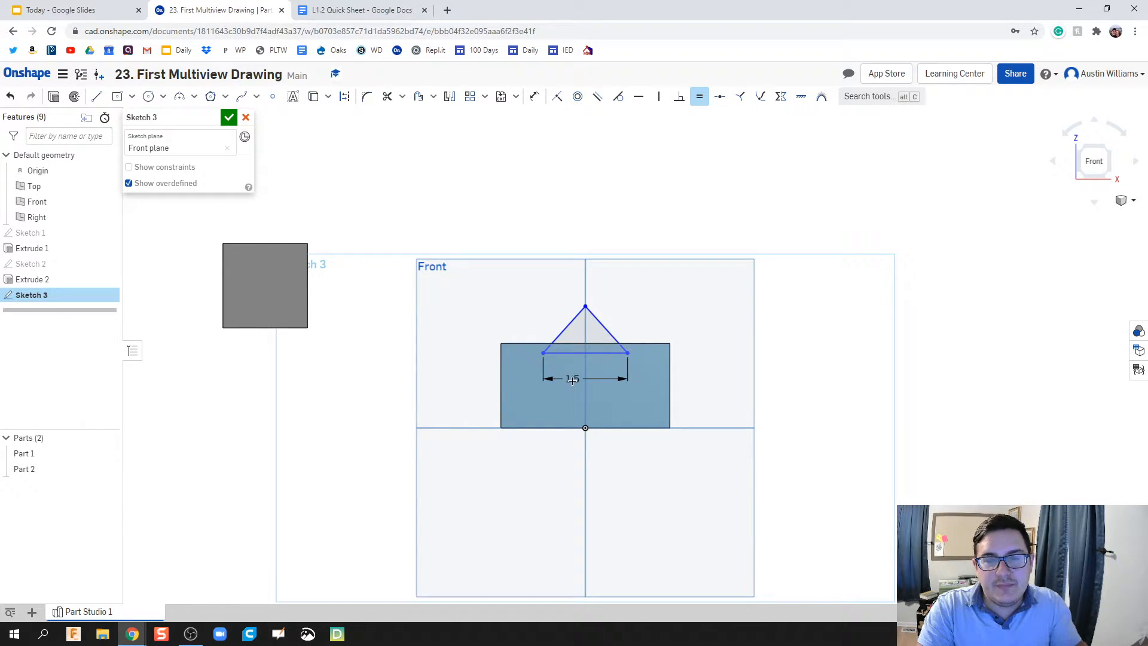
{"action": "mouse_move", "coordinate": [587, 369]}
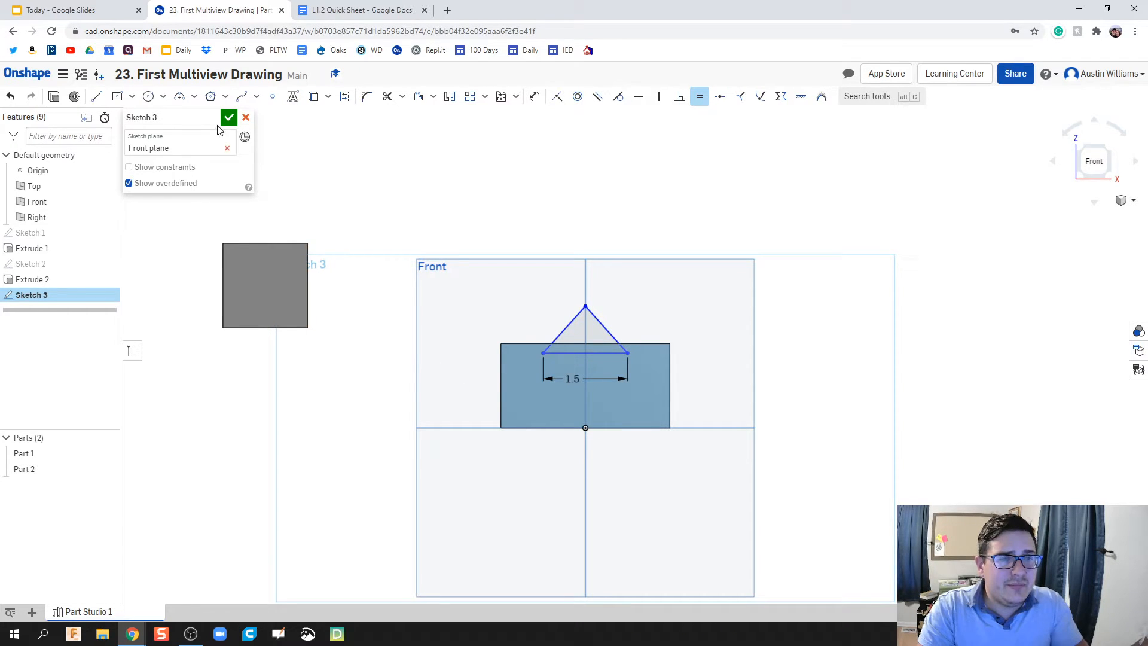
{"action": "left_click", "coordinate": [229, 117]}
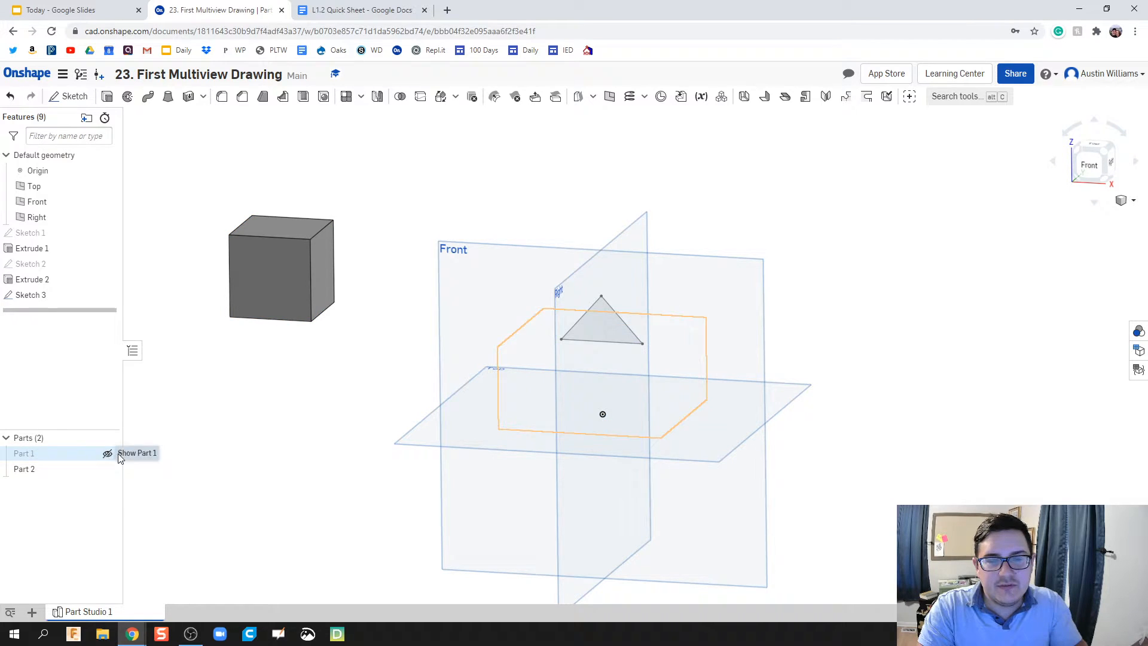
Step: Extrude the triangle sketch into a triangular prism sitting on top of the block
{"action": "left_click", "coordinate": [107, 453]}
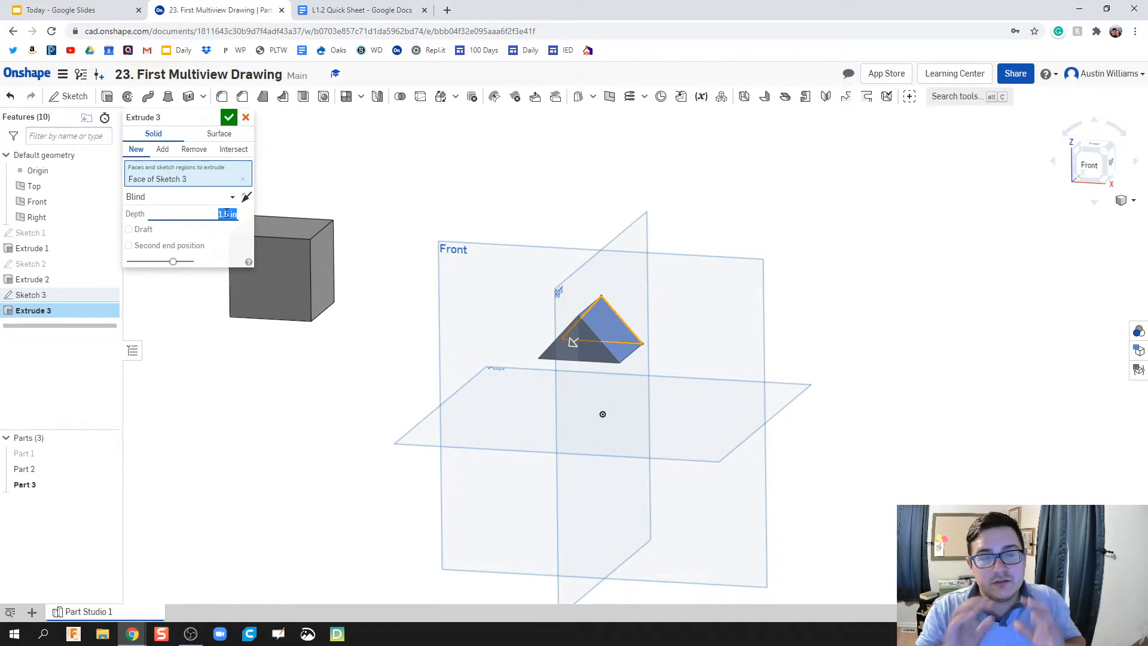
{"action": "left_click", "coordinate": [246, 117]}
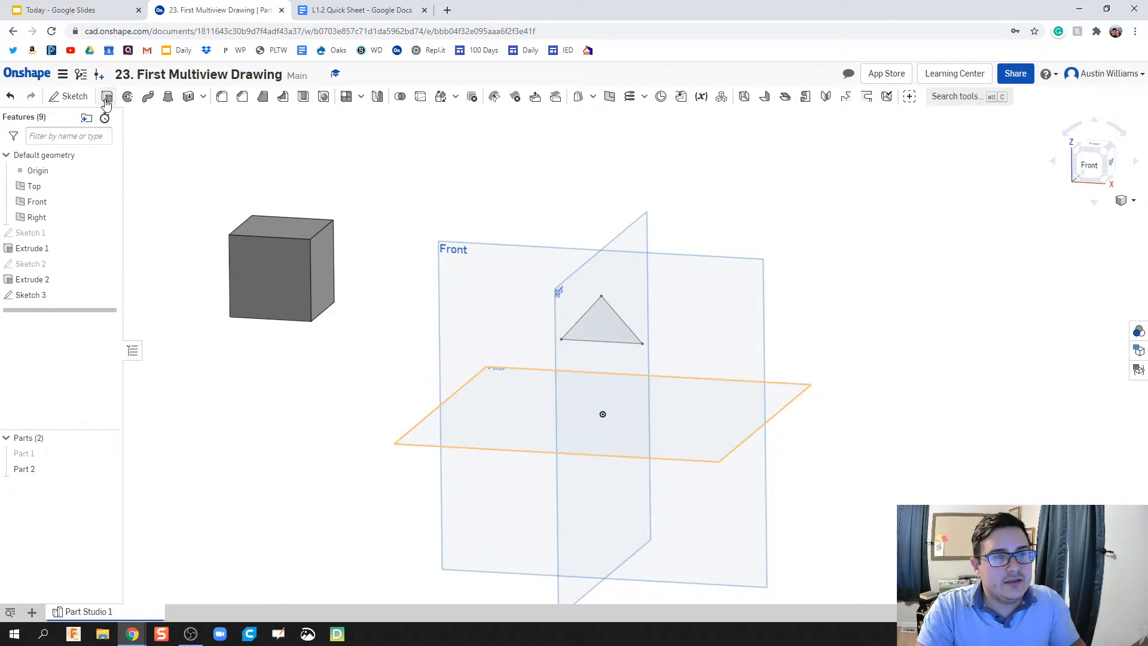
{"action": "left_click", "coordinate": [106, 96]}
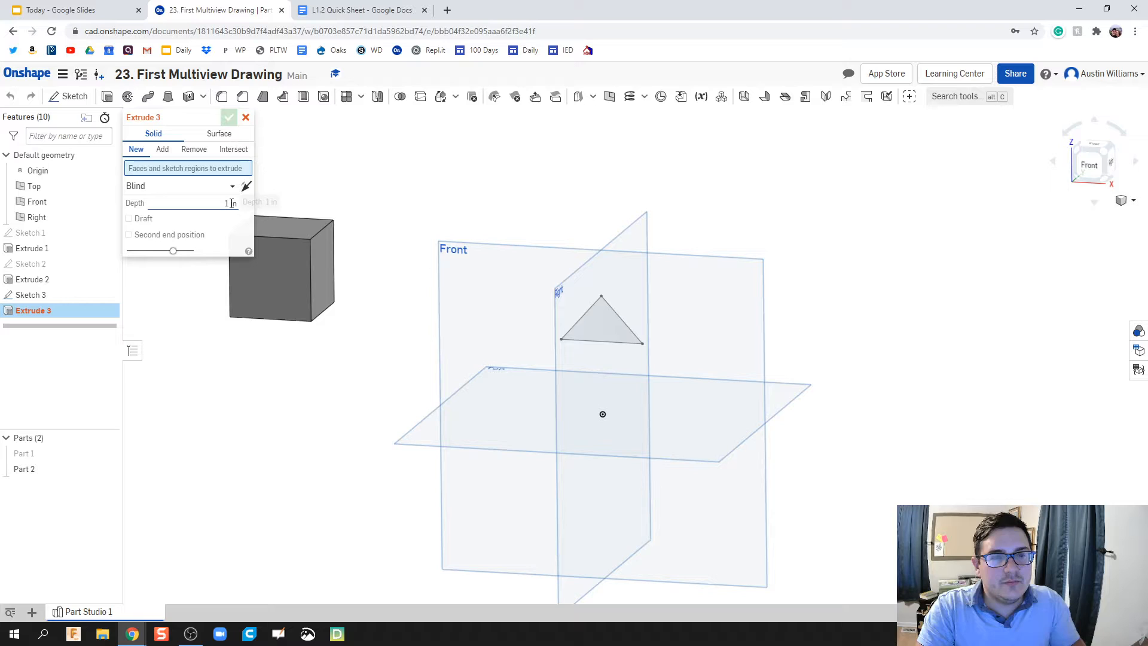
{"action": "left_click", "coordinate": [600, 323]}
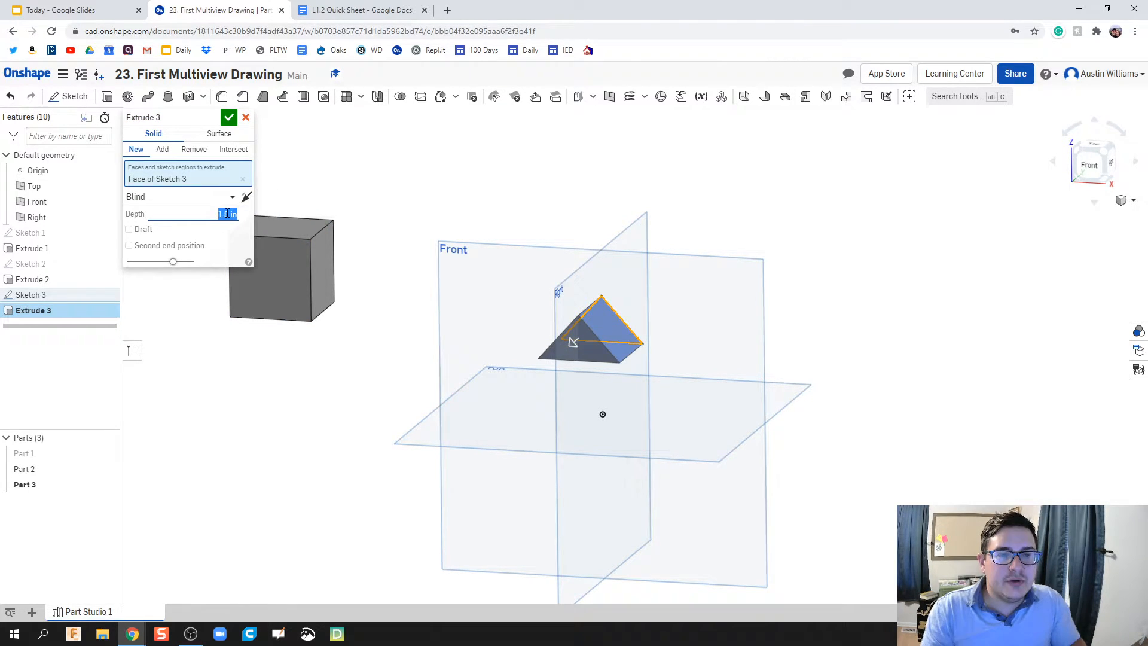
{"action": "left_click", "coordinate": [229, 118]}
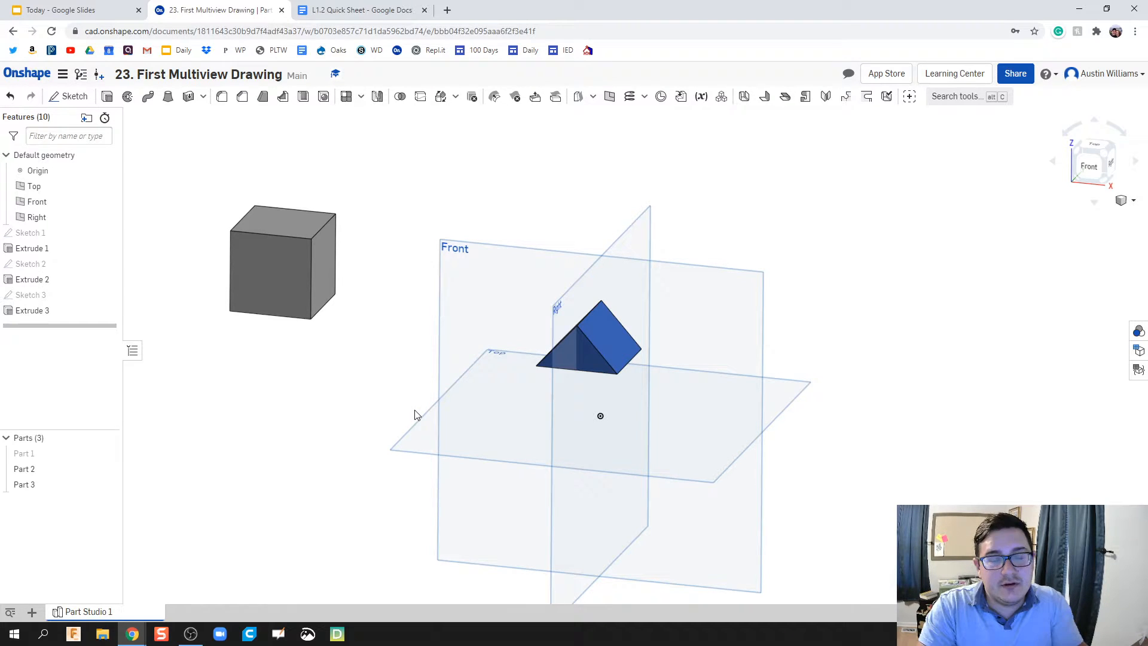
Step: Toggle Part 1's visibility, inspect the block and prism faces, and bring up the new-element choices
{"action": "left_click", "coordinate": [24, 453]}
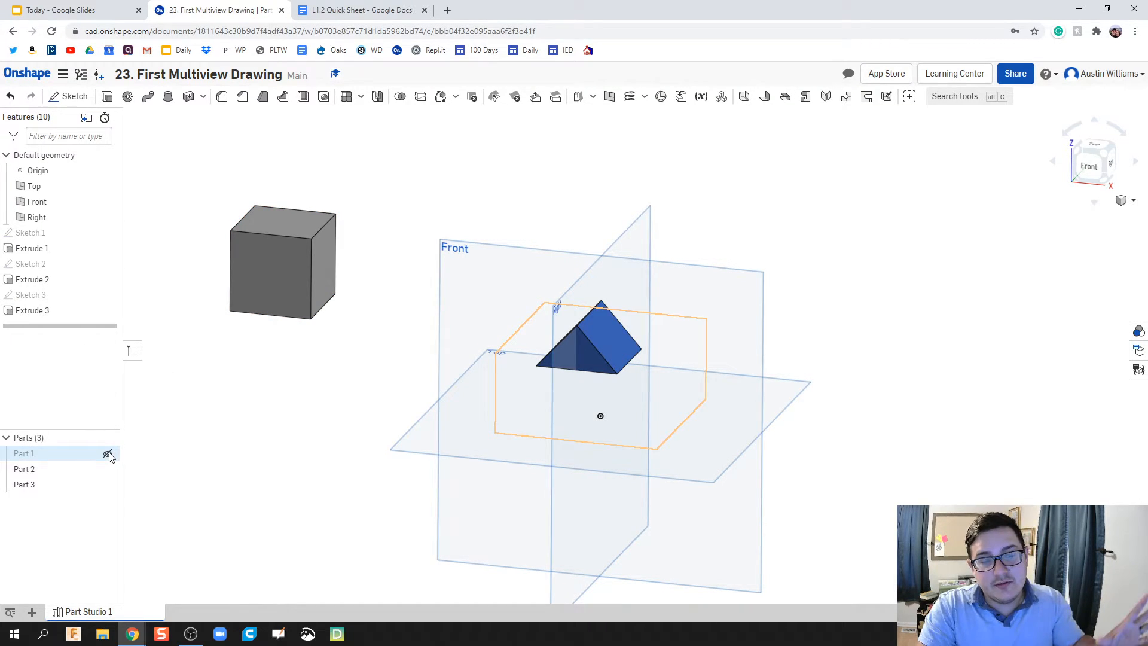
{"action": "left_click", "coordinate": [108, 454]}
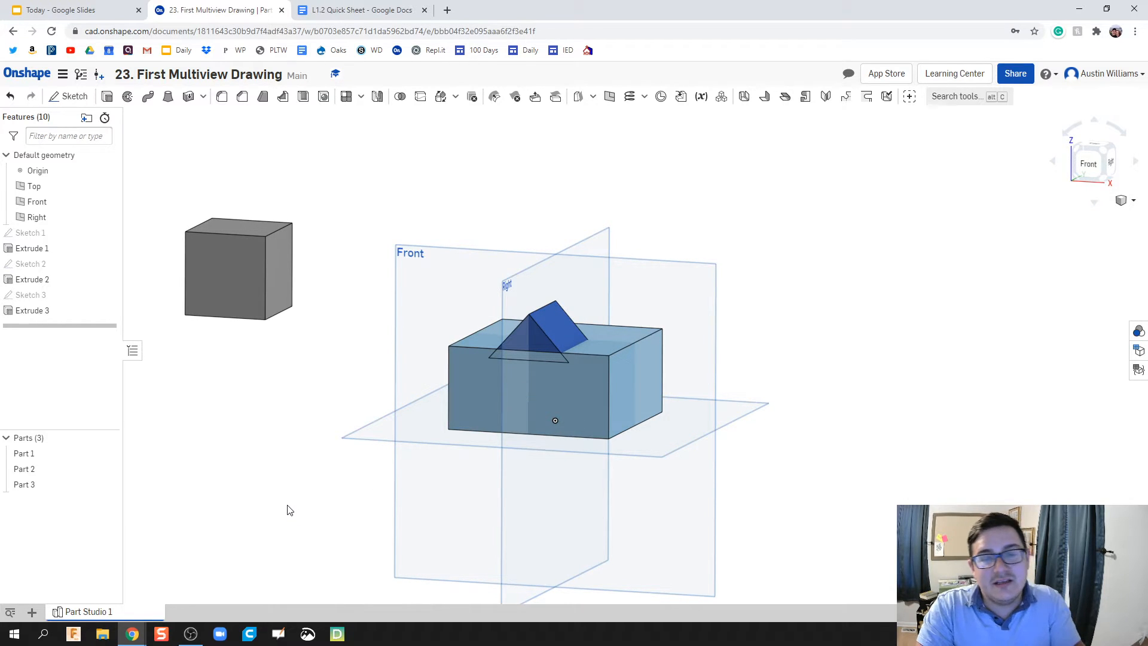
{"action": "mouse_move", "coordinate": [141, 543]}
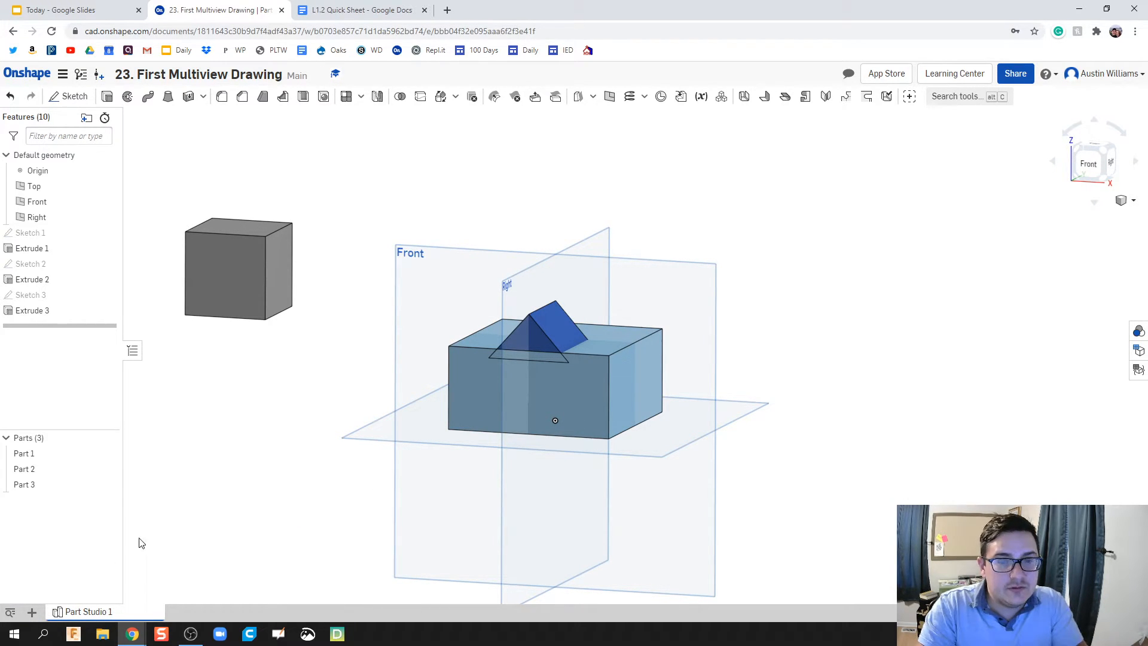
{"action": "left_click", "coordinate": [555, 366]}
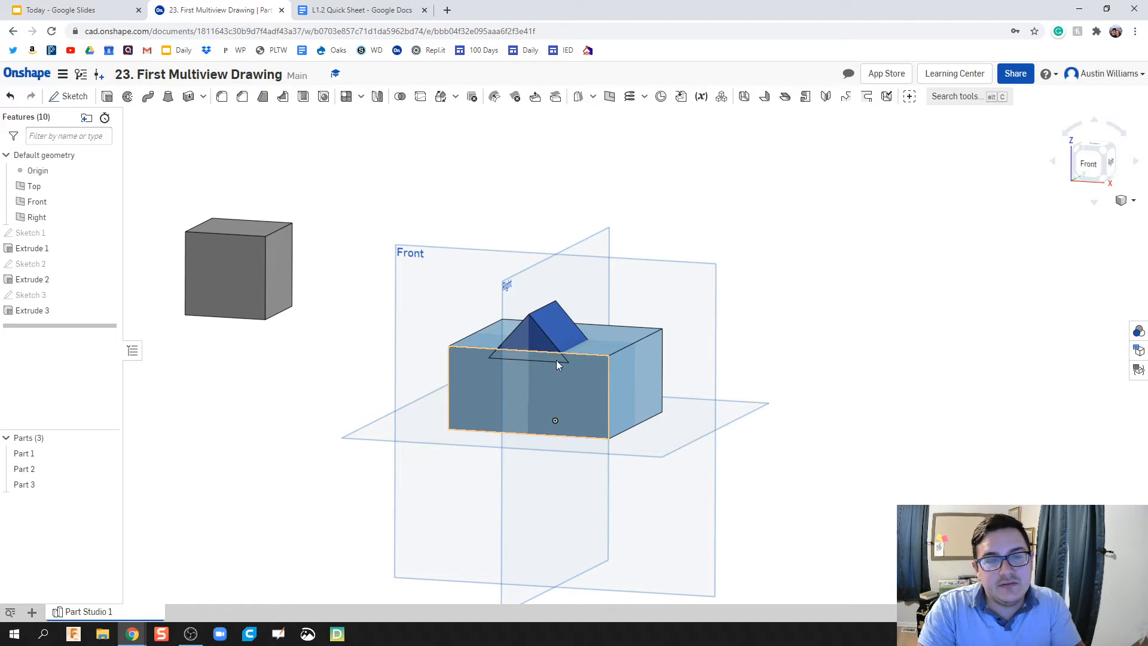
{"action": "left_click", "coordinate": [542, 349]}
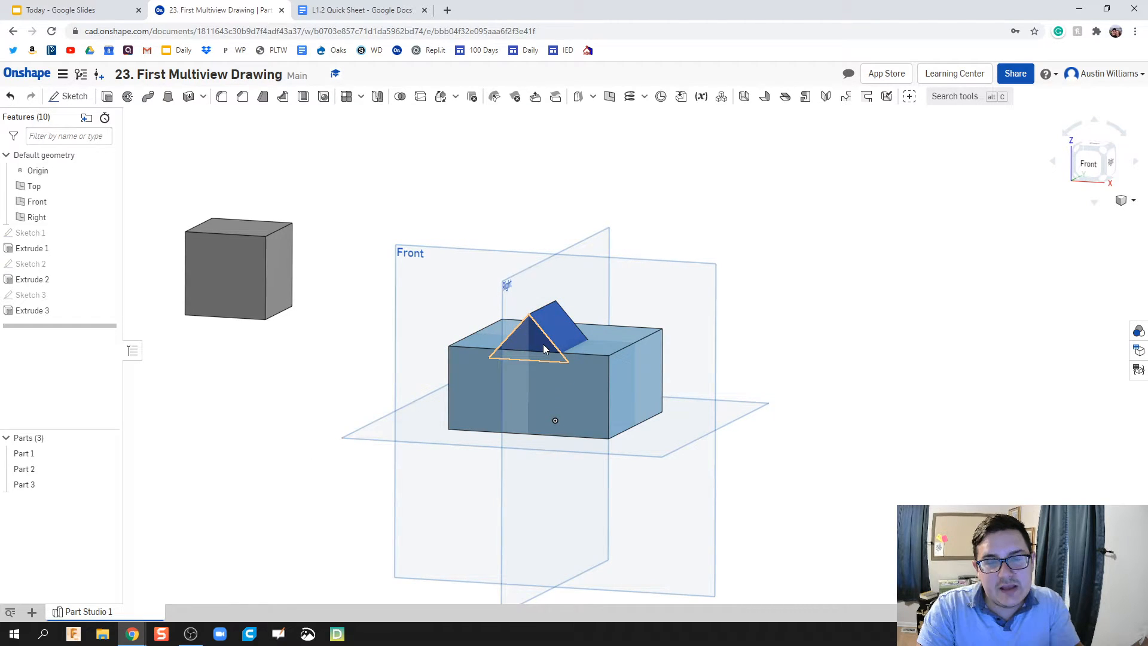
{"action": "left_click", "coordinate": [257, 407]}
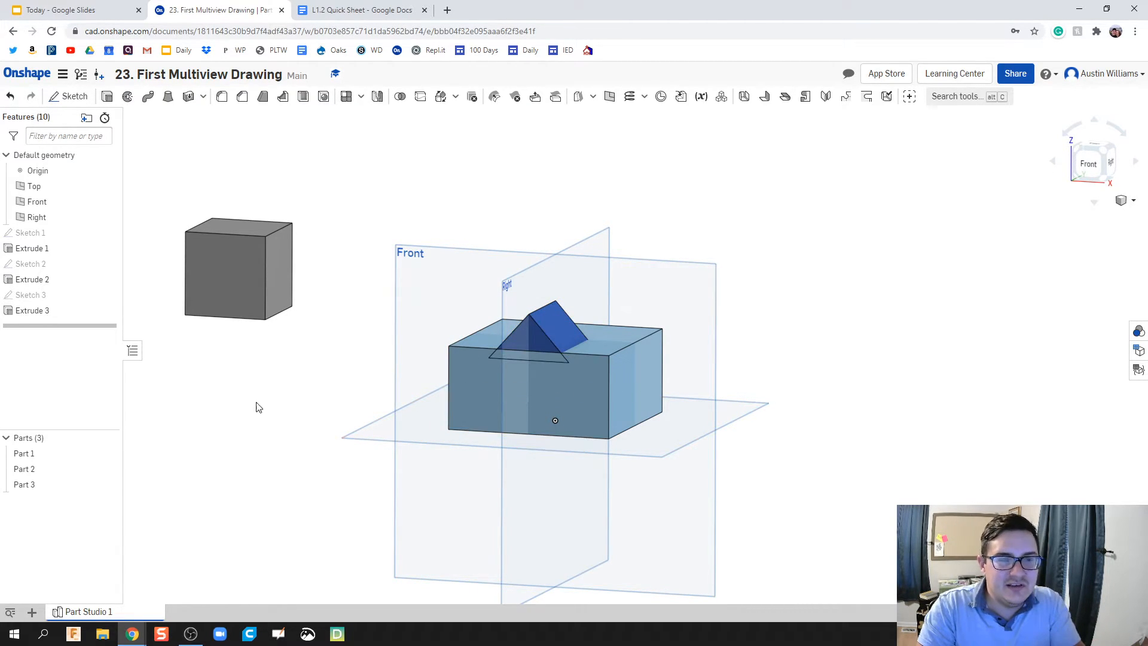
{"action": "left_click", "coordinate": [32, 612]}
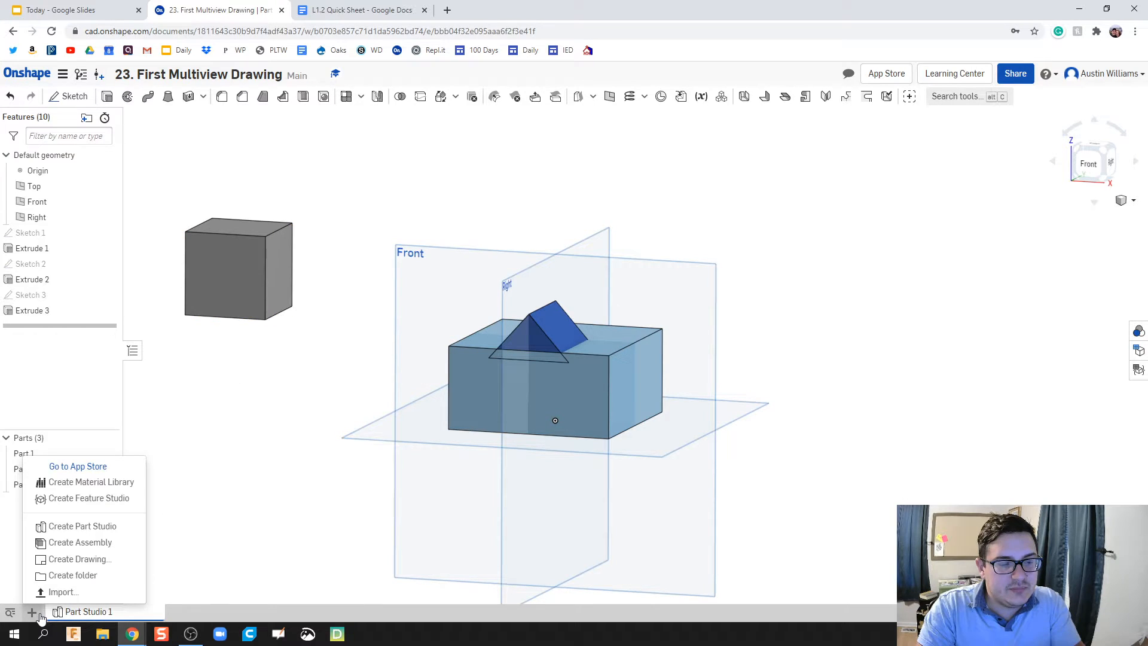
Step: Create an assembly and insert Part 1, Part 2 and Part 3 into it
{"action": "left_click", "coordinate": [81, 541]}
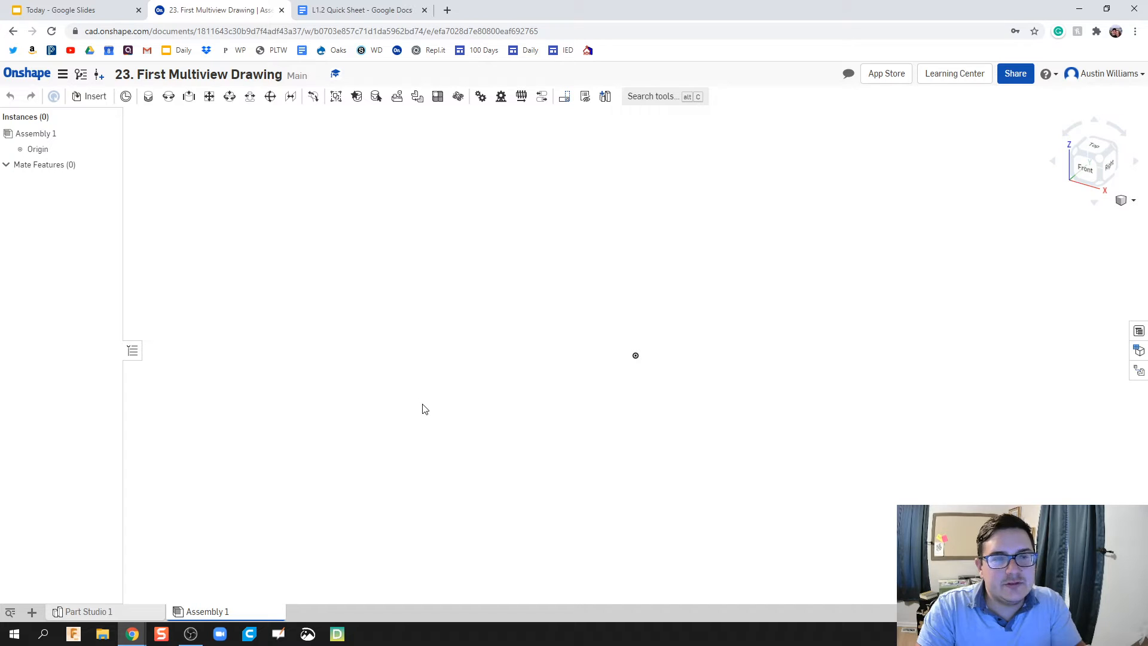
{"action": "mouse_move", "coordinate": [95, 96]}
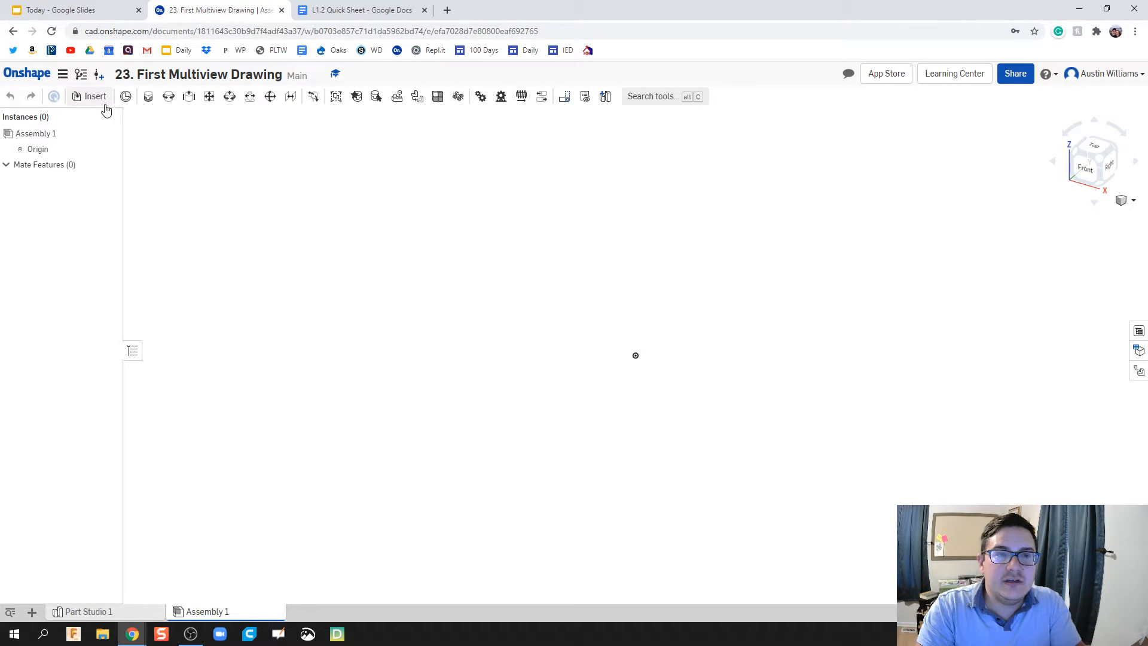
{"action": "left_click", "coordinate": [94, 96]}
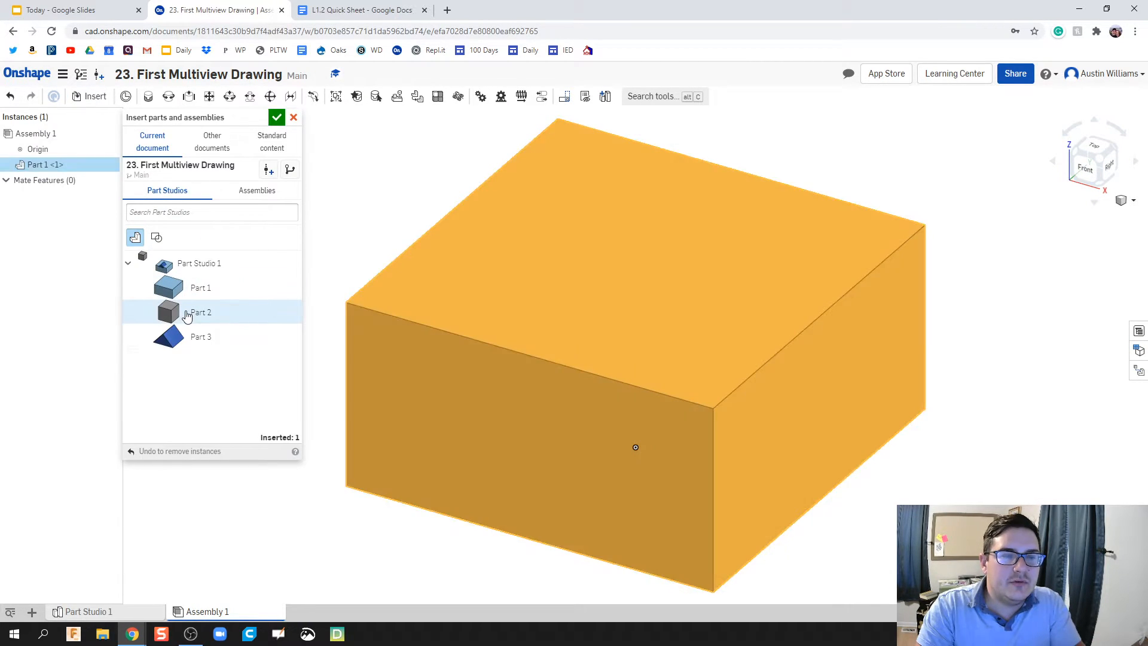
{"action": "left_click", "coordinate": [200, 312]}
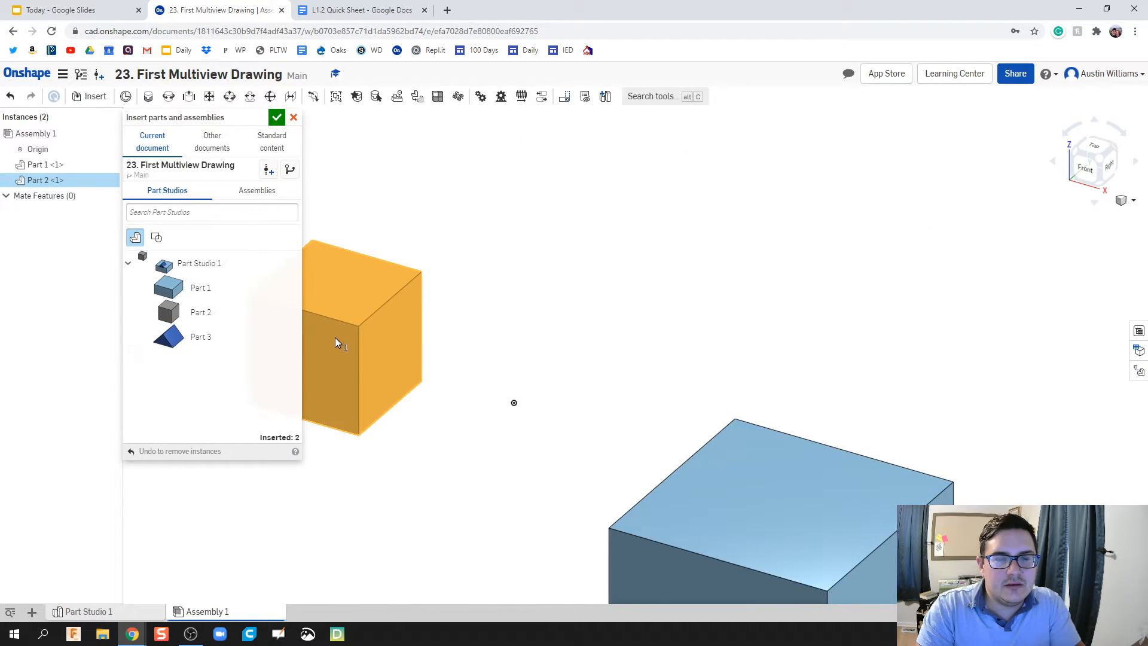
{"action": "left_click", "coordinate": [200, 336]}
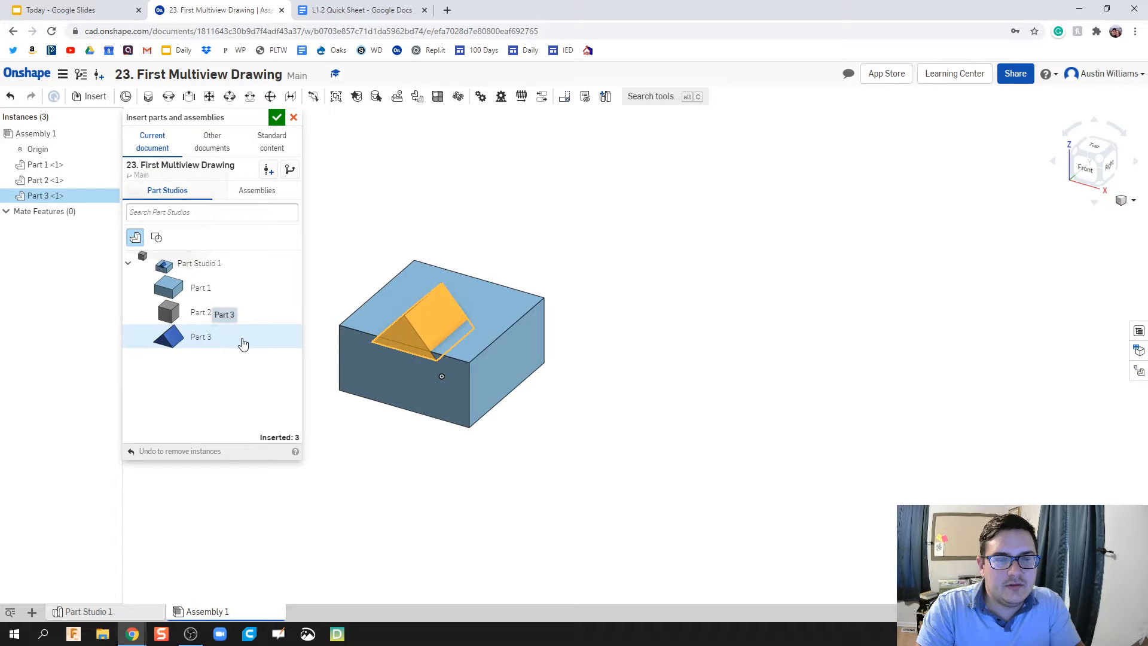
{"action": "left_click", "coordinate": [277, 118]}
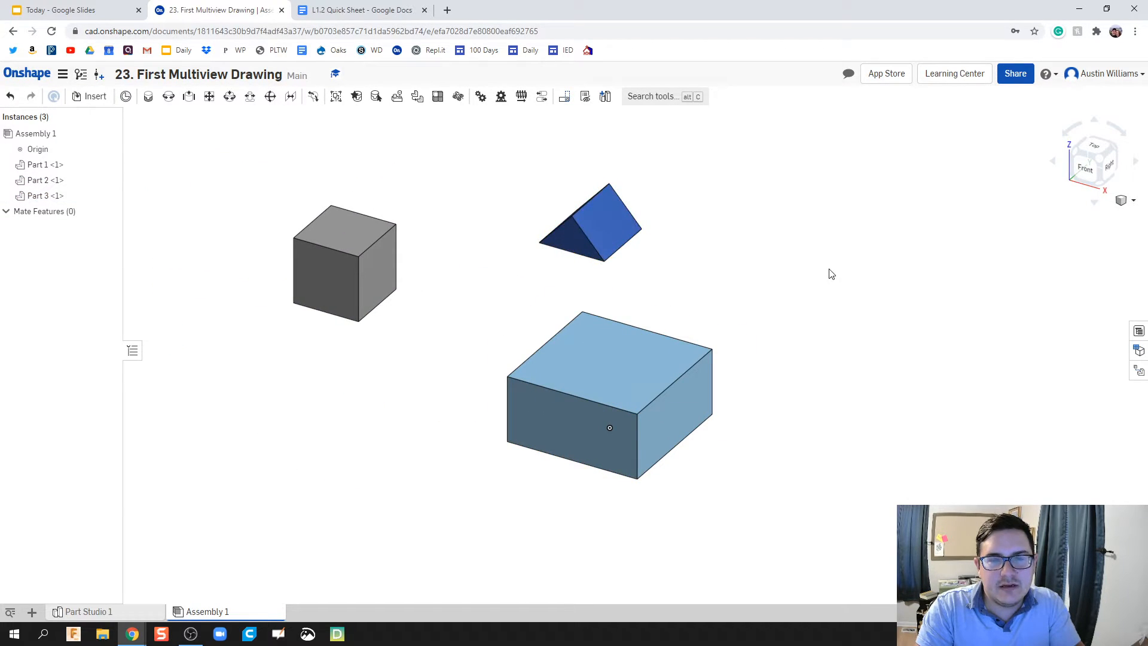
{"action": "mouse_move", "coordinate": [812, 365]}
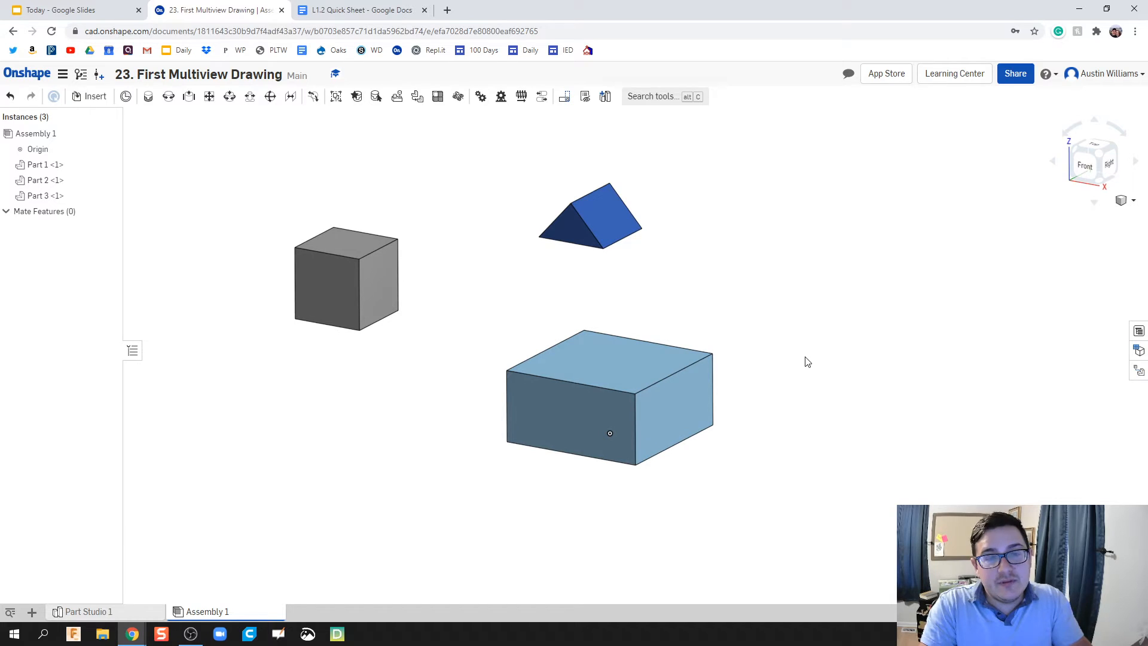
{"action": "mouse_move", "coordinate": [780, 365]}
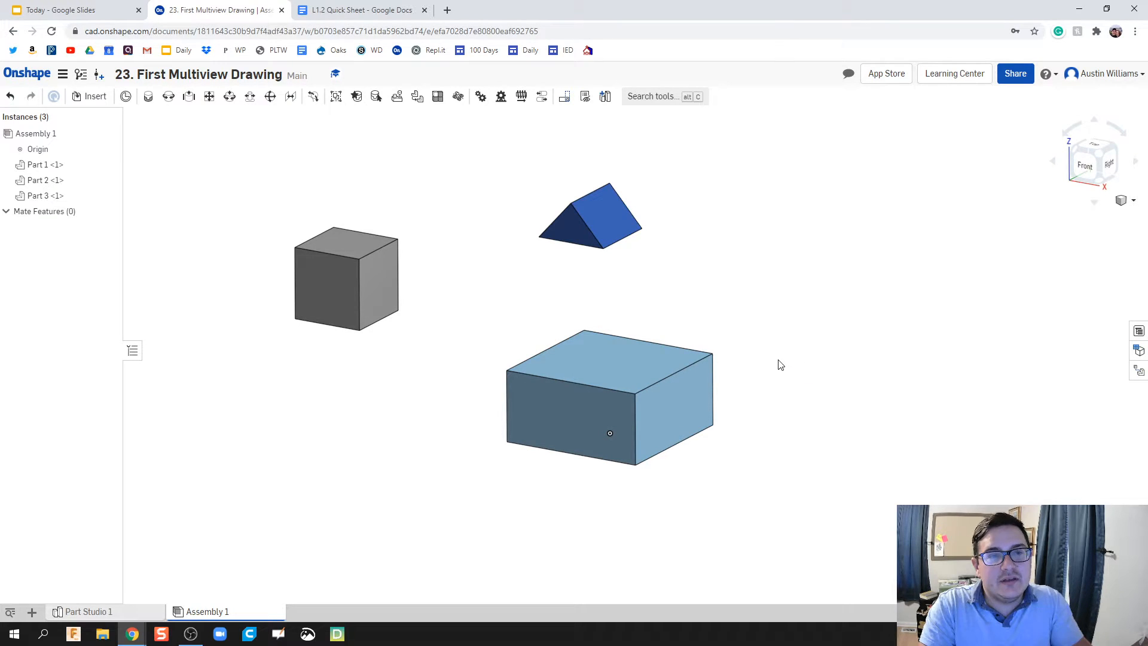
{"action": "mouse_move", "coordinate": [407, 395]}
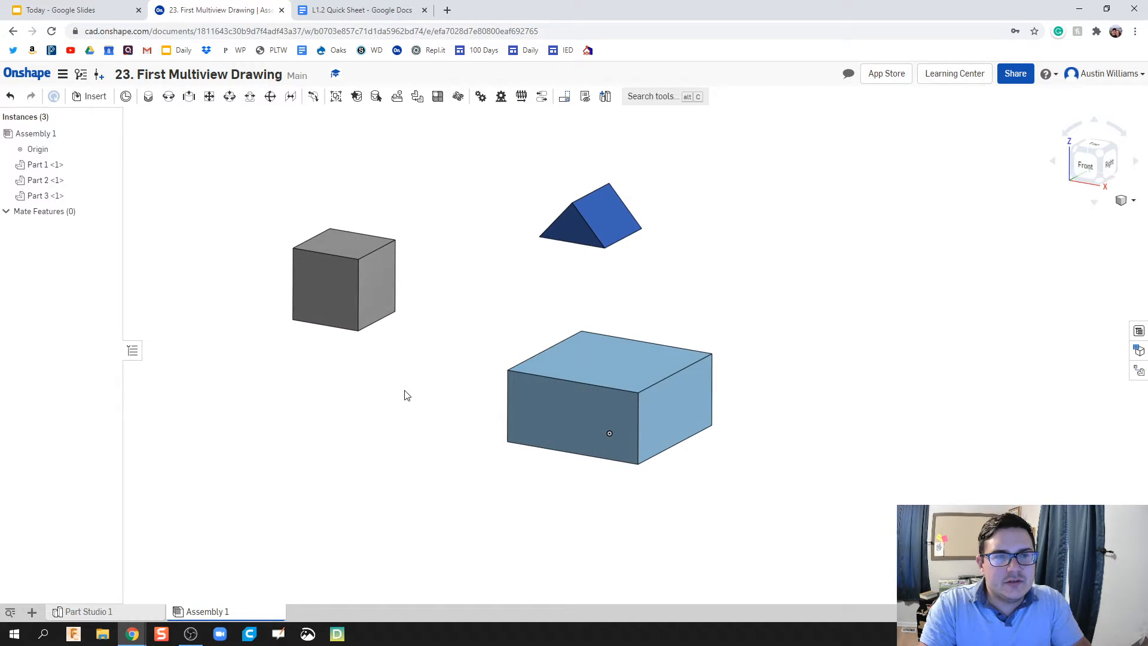
{"action": "mouse_move", "coordinate": [388, 215]}
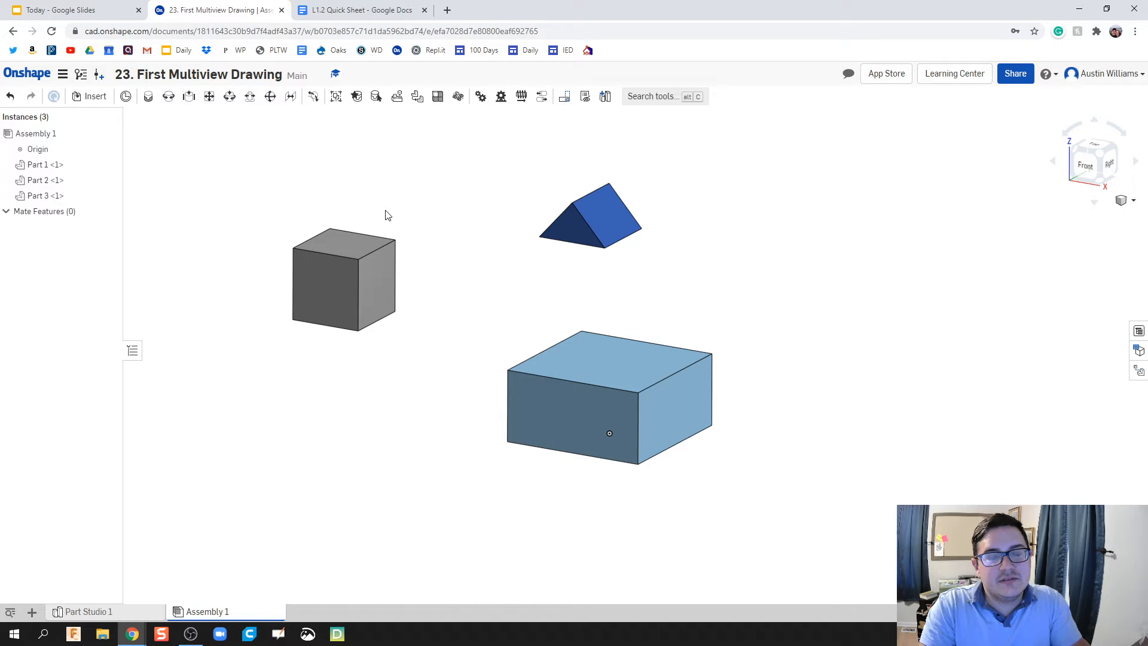
{"action": "mouse_move", "coordinate": [359, 215]}
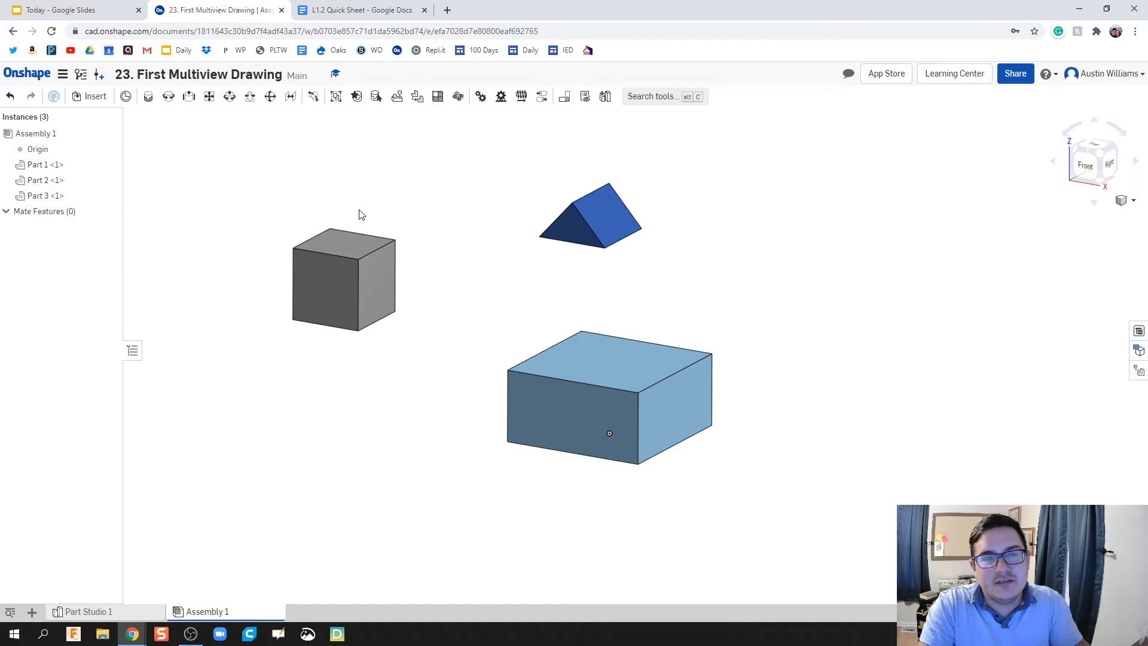
Step: Start a Fastened mate in the assembly
{"action": "left_click", "coordinate": [148, 96]}
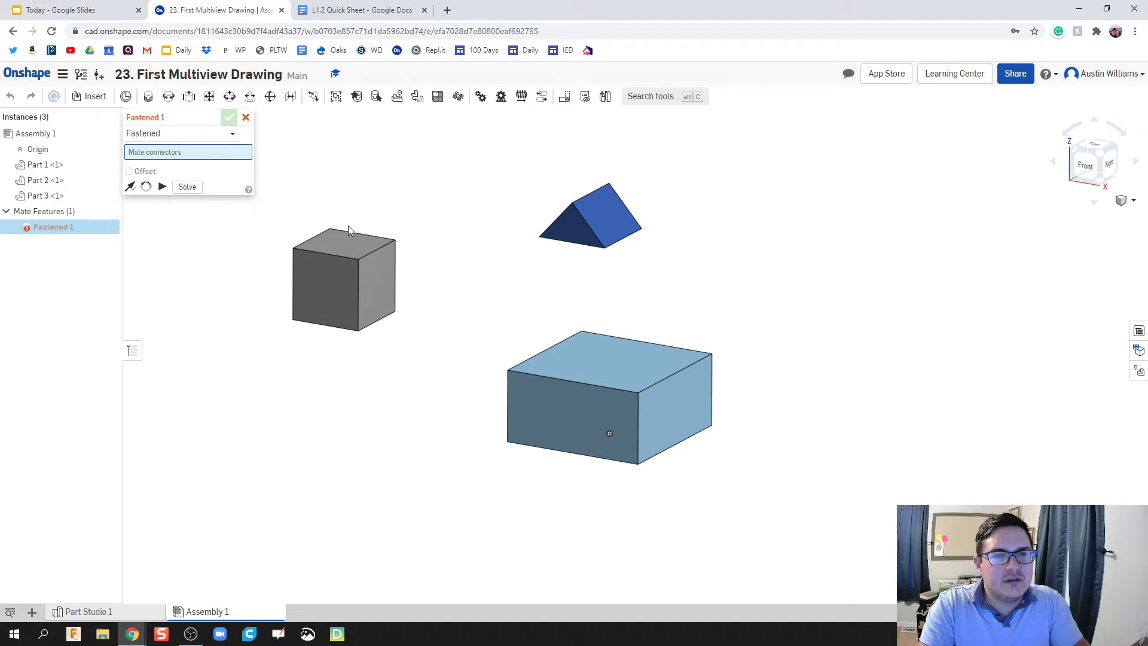
Step: Fasten the cube's bottom onto the block's top face, then the prism onto the cube's top
{"action": "left_click", "coordinate": [609, 359]}
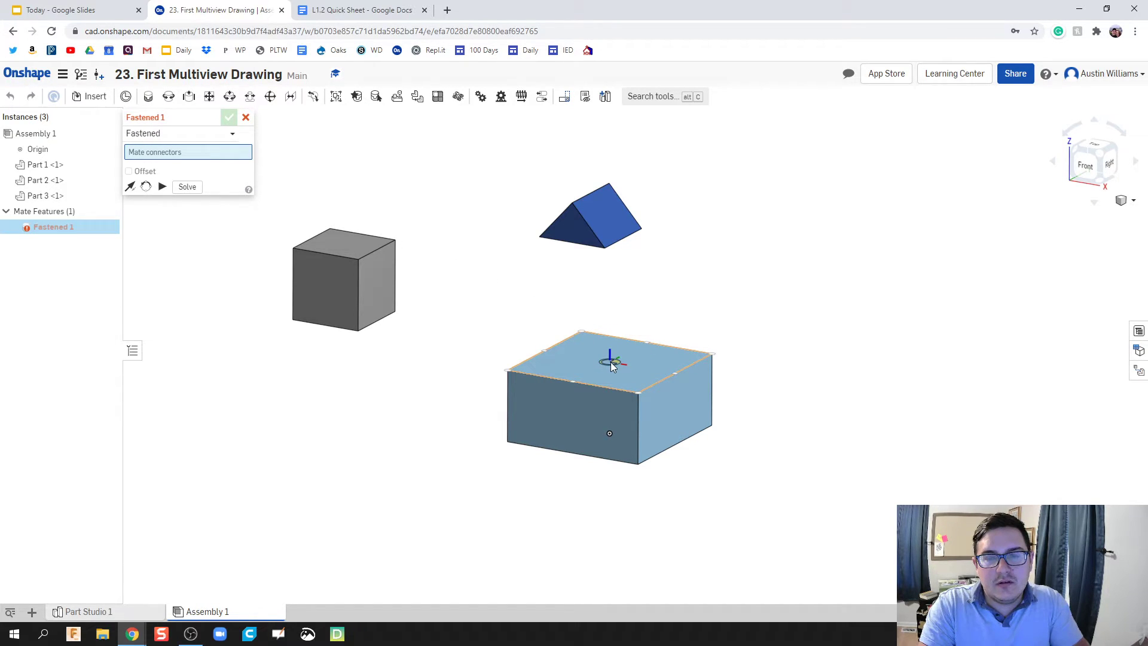
{"action": "left_click", "coordinate": [611, 359]}
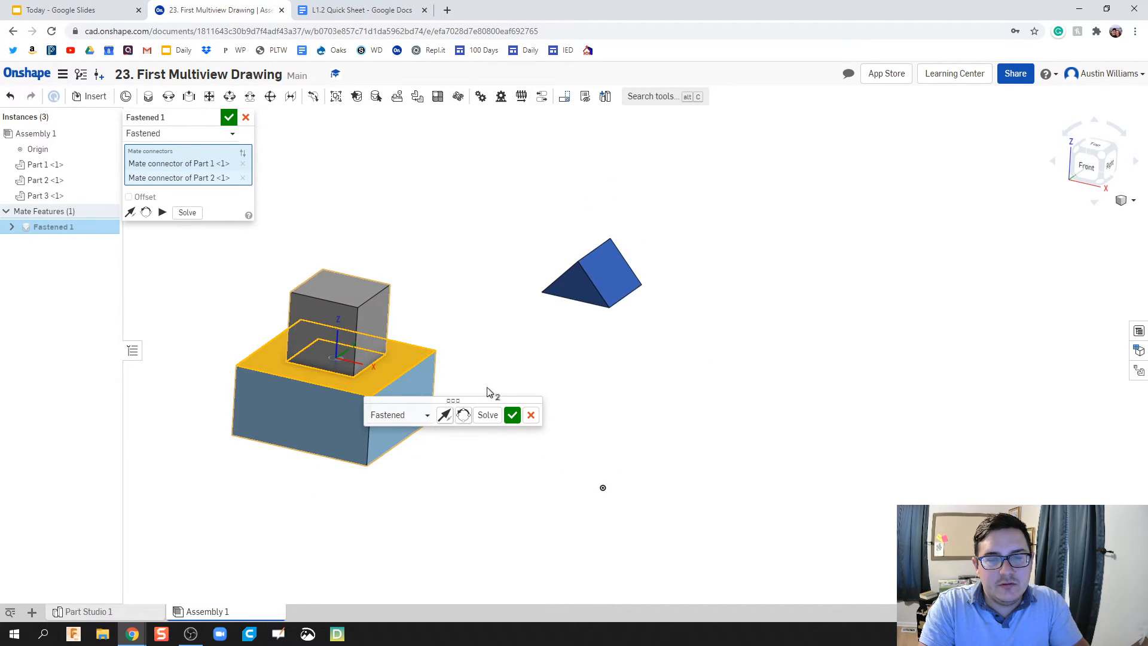
{"action": "left_click", "coordinate": [512, 414]}
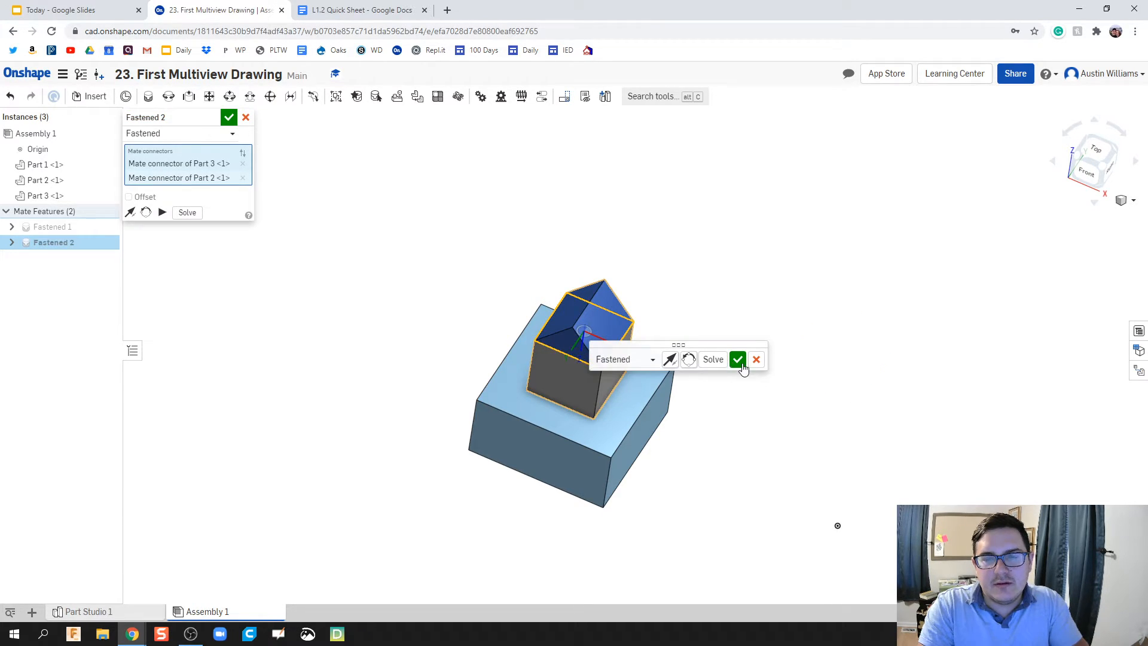
{"action": "left_click", "coordinate": [738, 358]}
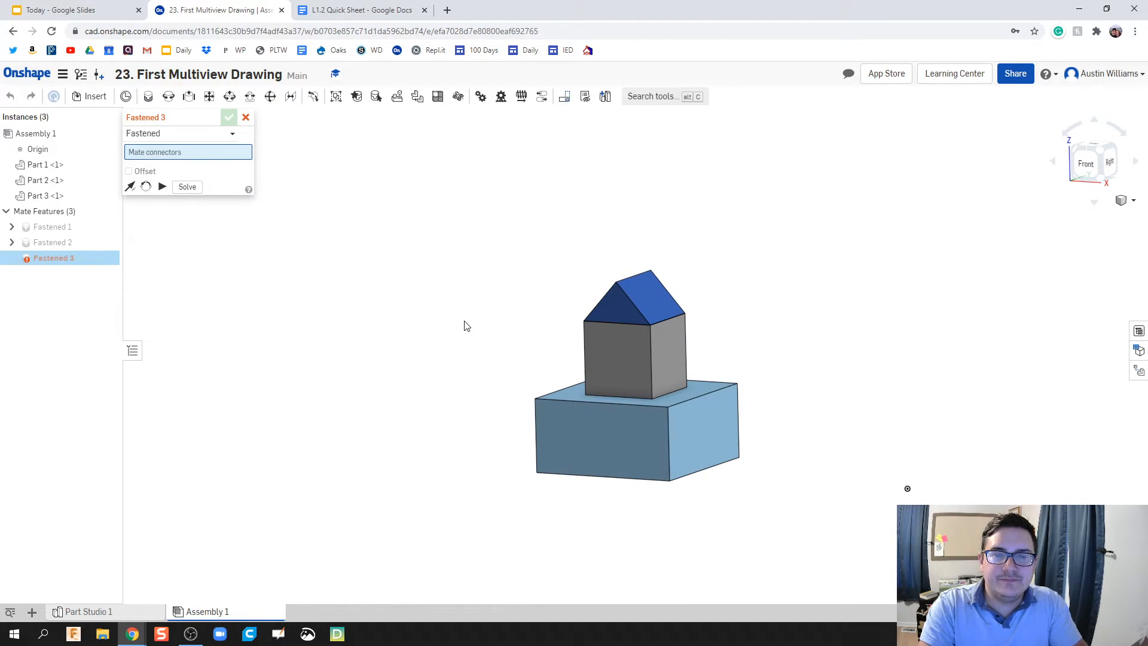
{"action": "mouse_move", "coordinate": [147, 234]}
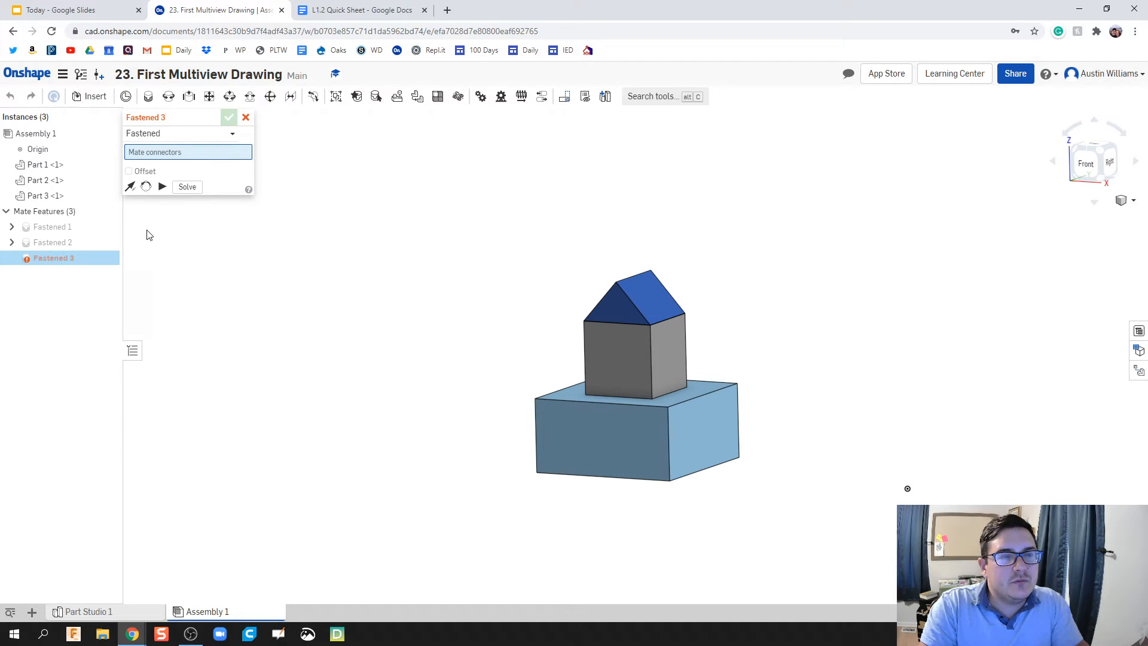
{"action": "mouse_move", "coordinate": [479, 398]}
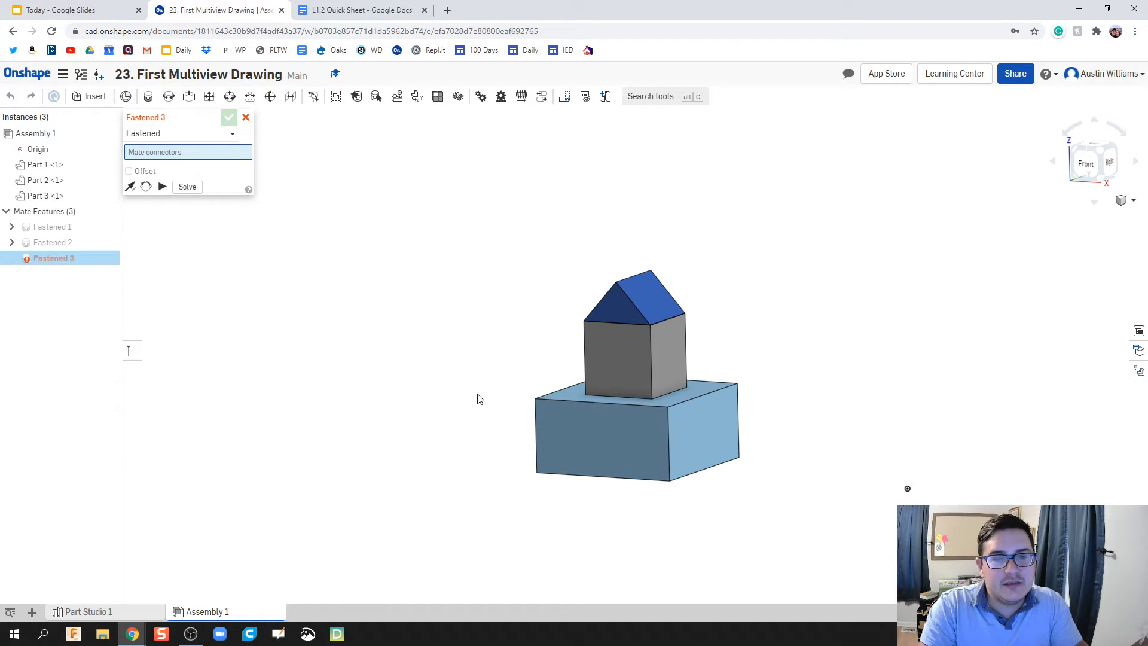
Step: Cancel the spare mate and create a drawing from the ANSI_A_INCH.dwt template with no views
{"action": "left_click", "coordinate": [246, 117]}
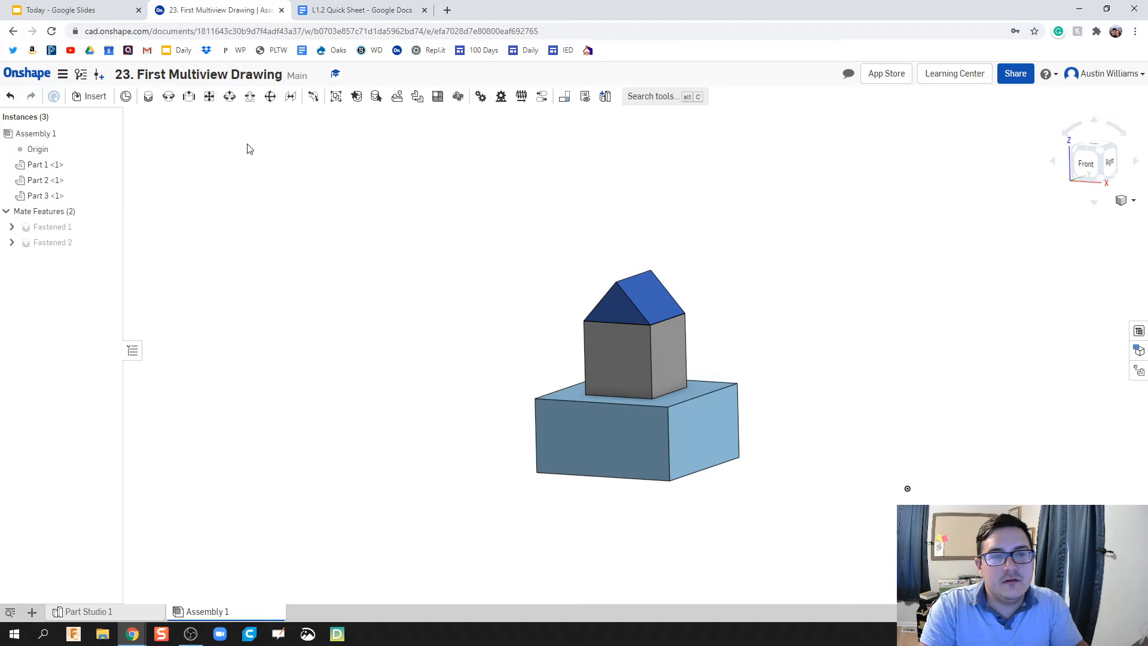
{"action": "mouse_move", "coordinate": [32, 612]}
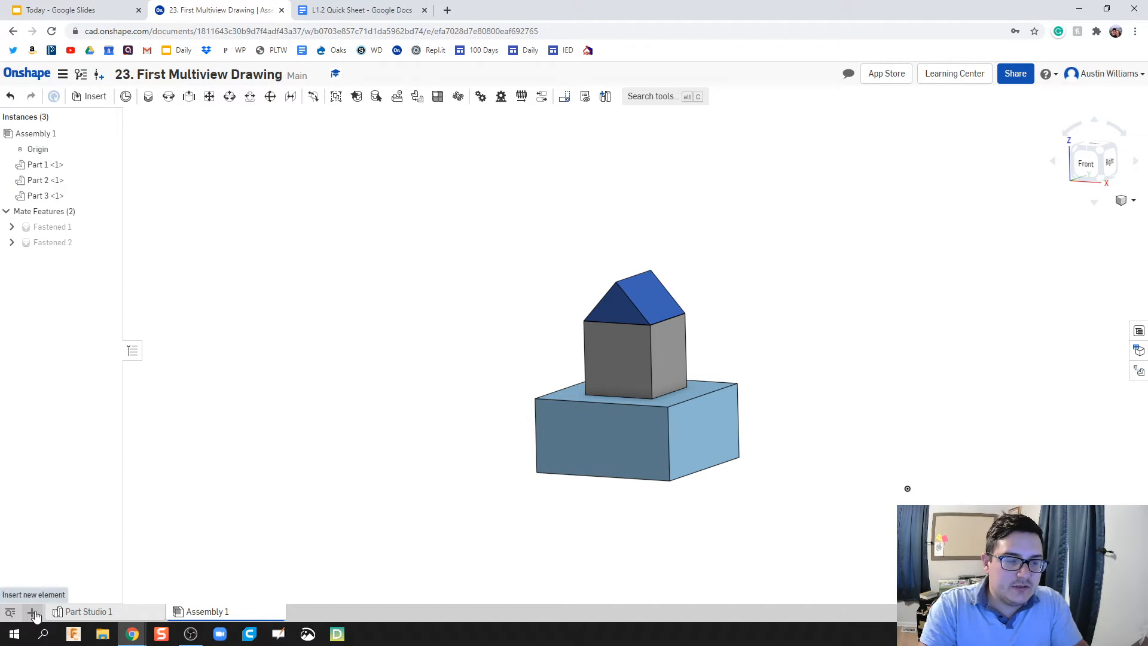
{"action": "left_click", "coordinate": [31, 610]}
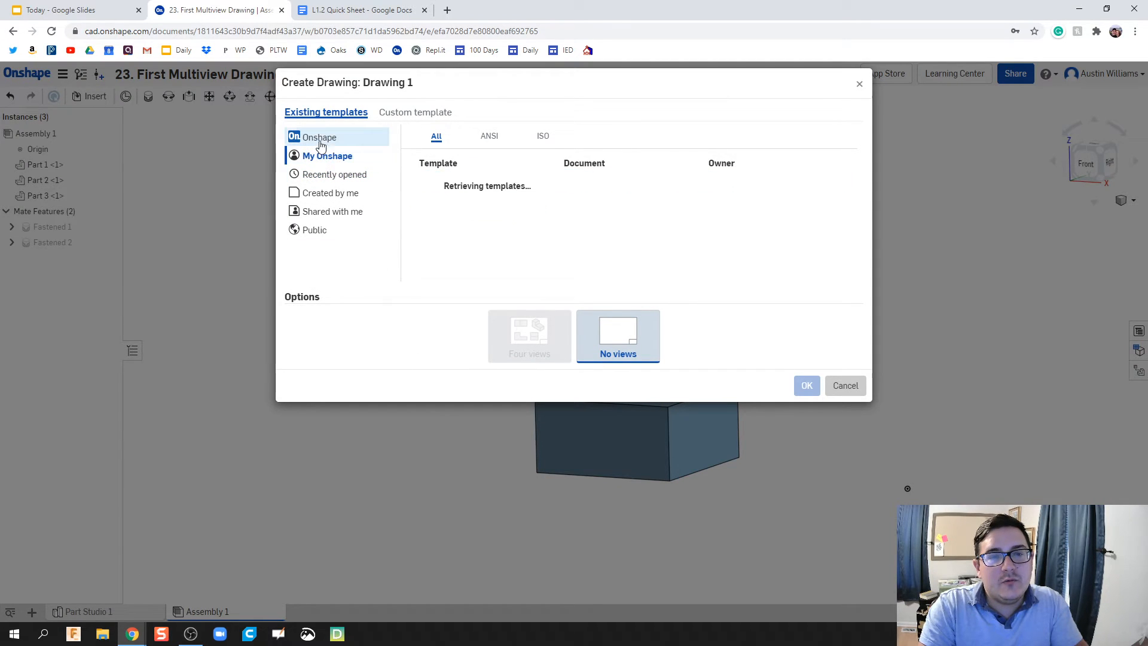
{"action": "left_click", "coordinate": [319, 137]}
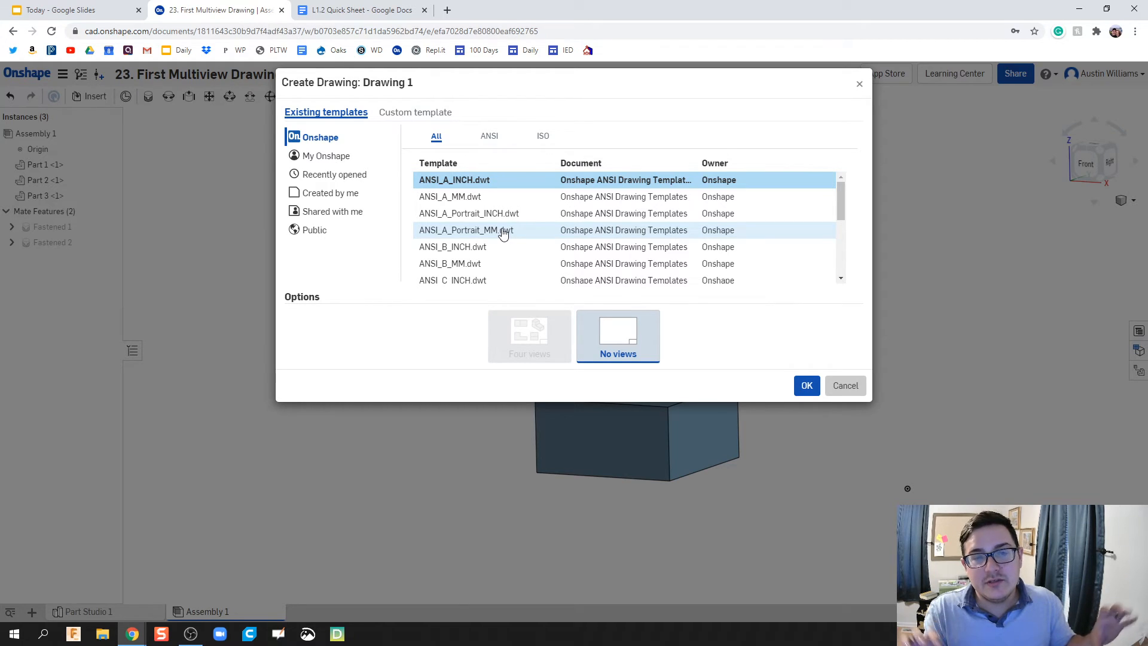
{"action": "mouse_move", "coordinate": [480, 196]}
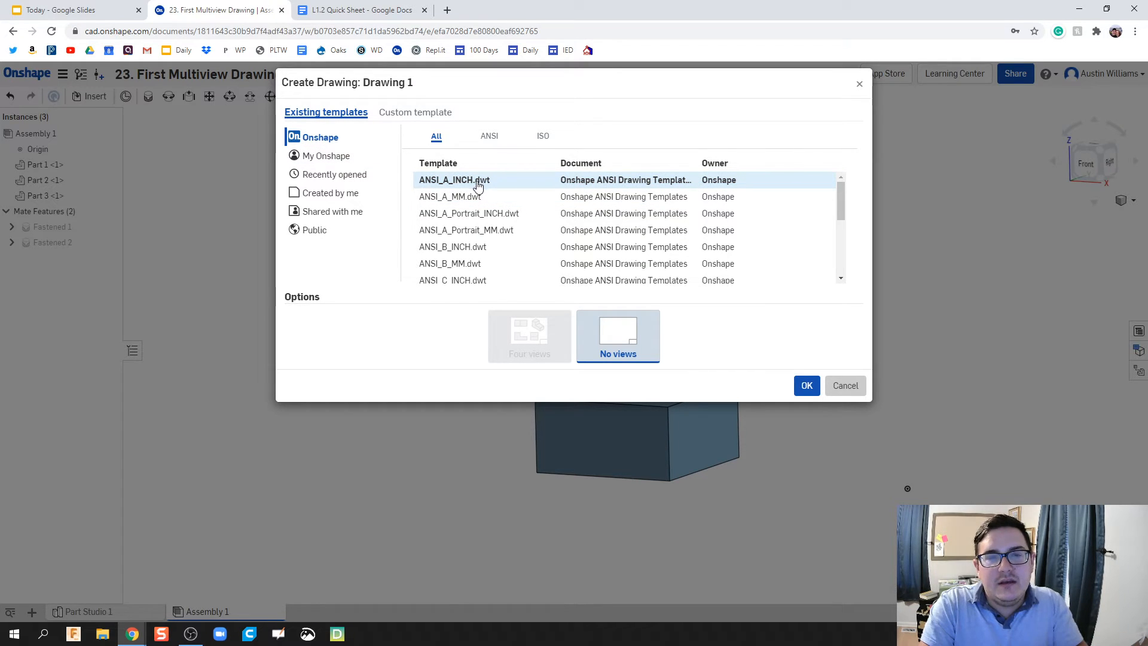
{"action": "mouse_move", "coordinate": [465, 186]}
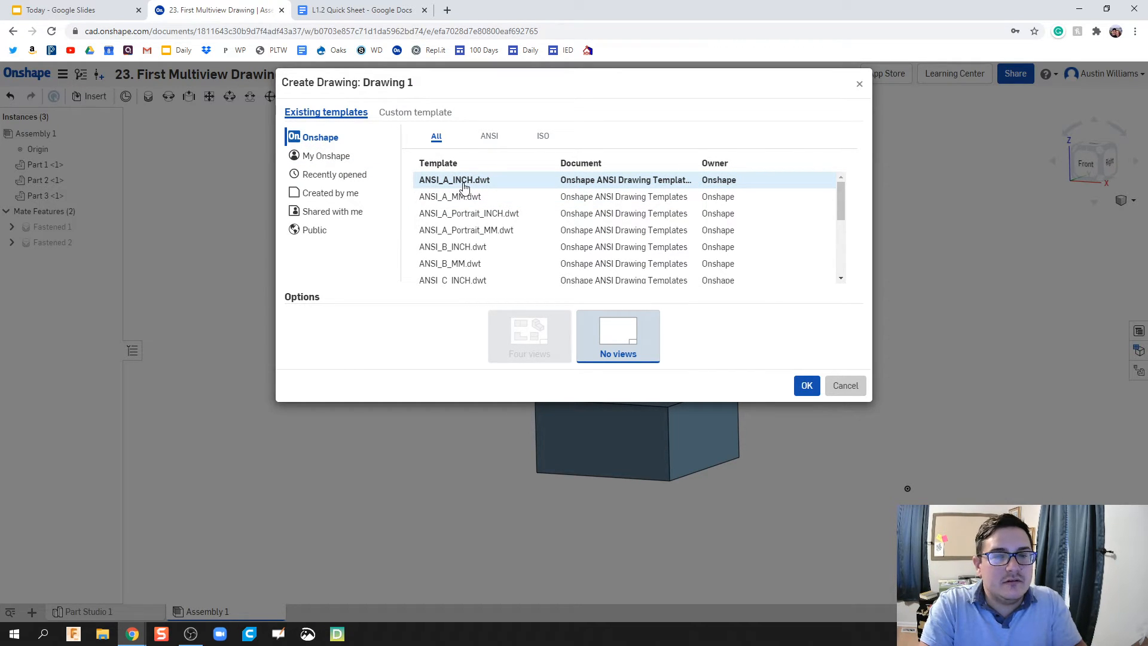
{"action": "left_click", "coordinate": [806, 386]}
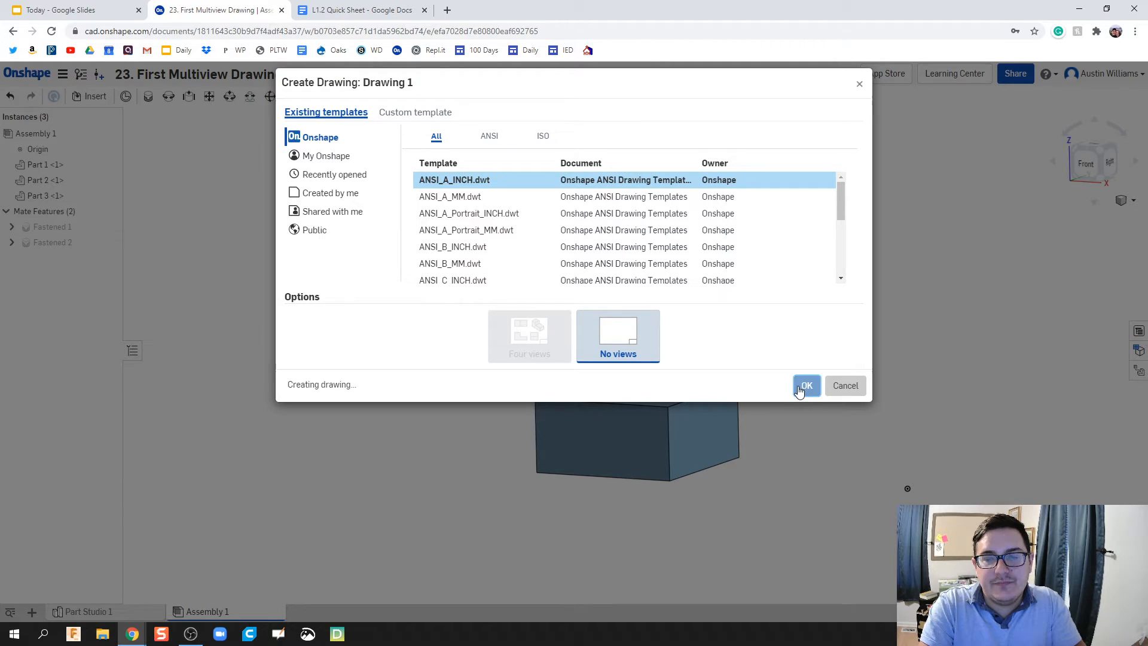
{"action": "left_click", "coordinate": [806, 385]}
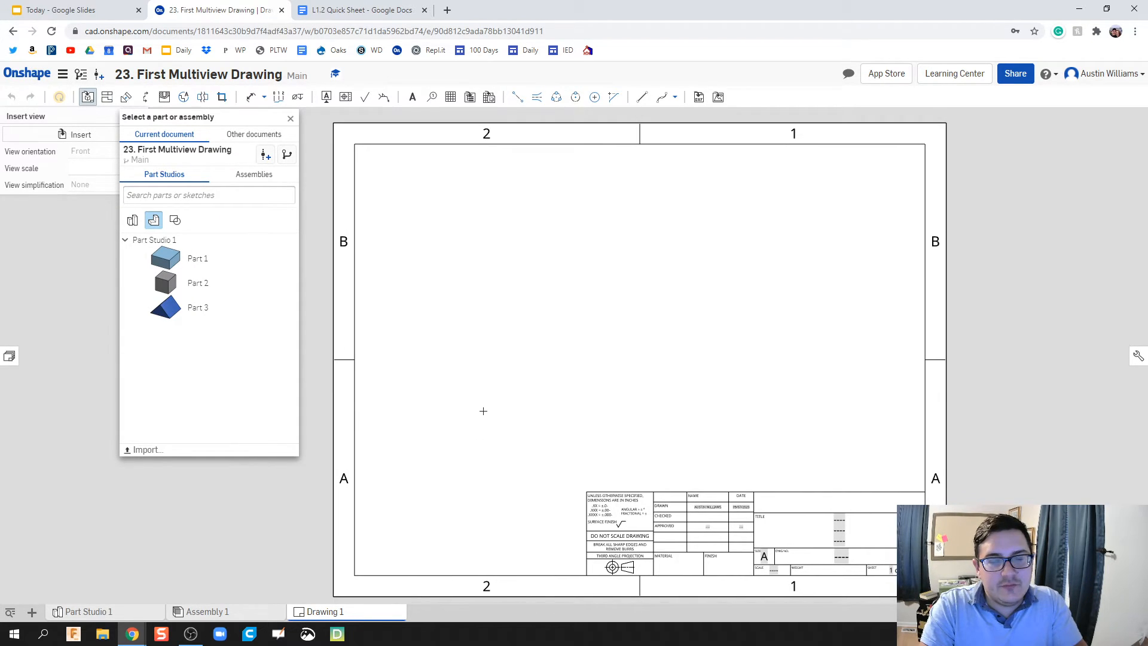
{"action": "mouse_move", "coordinate": [476, 411]}
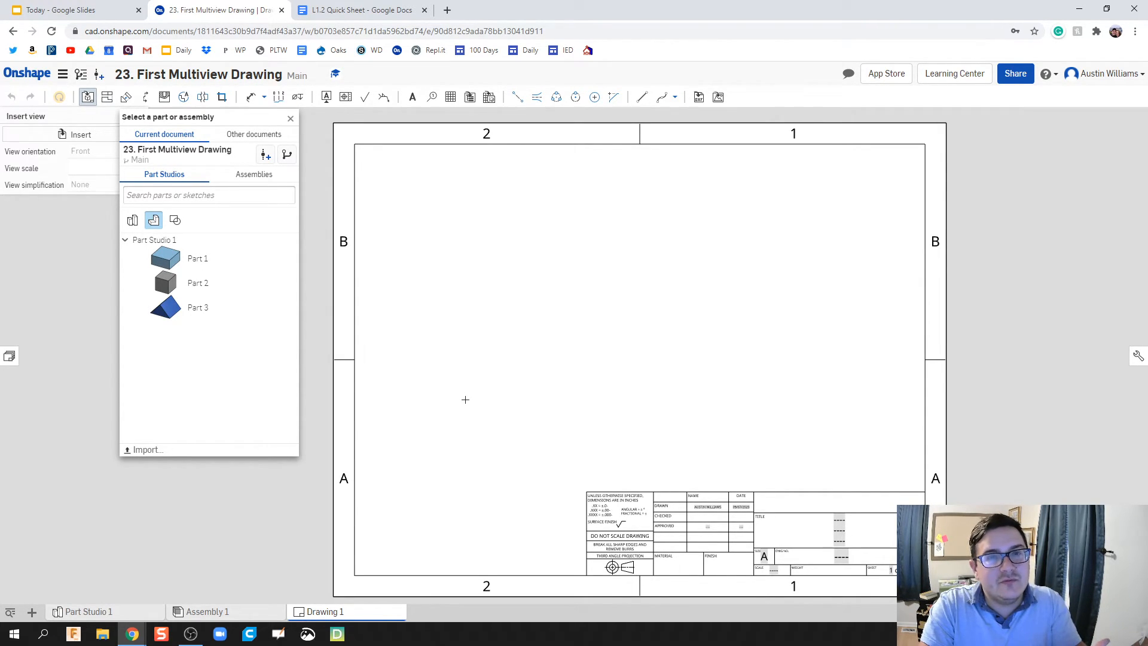
{"action": "mouse_move", "coordinate": [365, 313]}
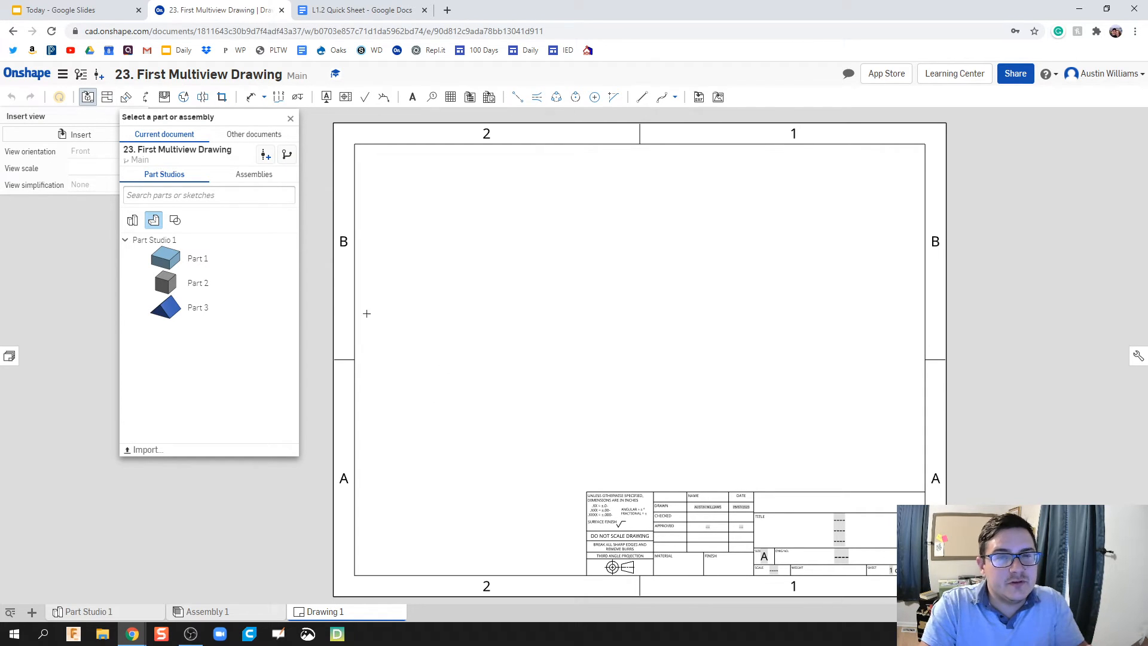
Step: Review Assembly 1, return to Drawing 1 and list assemblies in the Insert view panel
{"action": "left_click", "coordinate": [208, 611]}
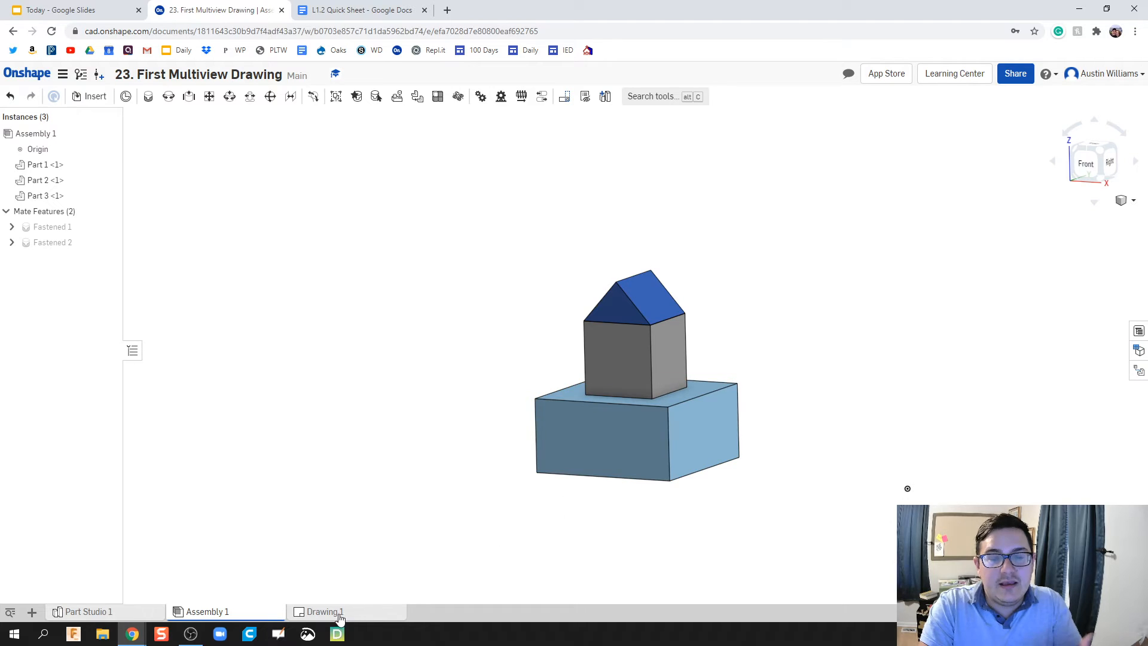
{"action": "left_click", "coordinate": [325, 611]}
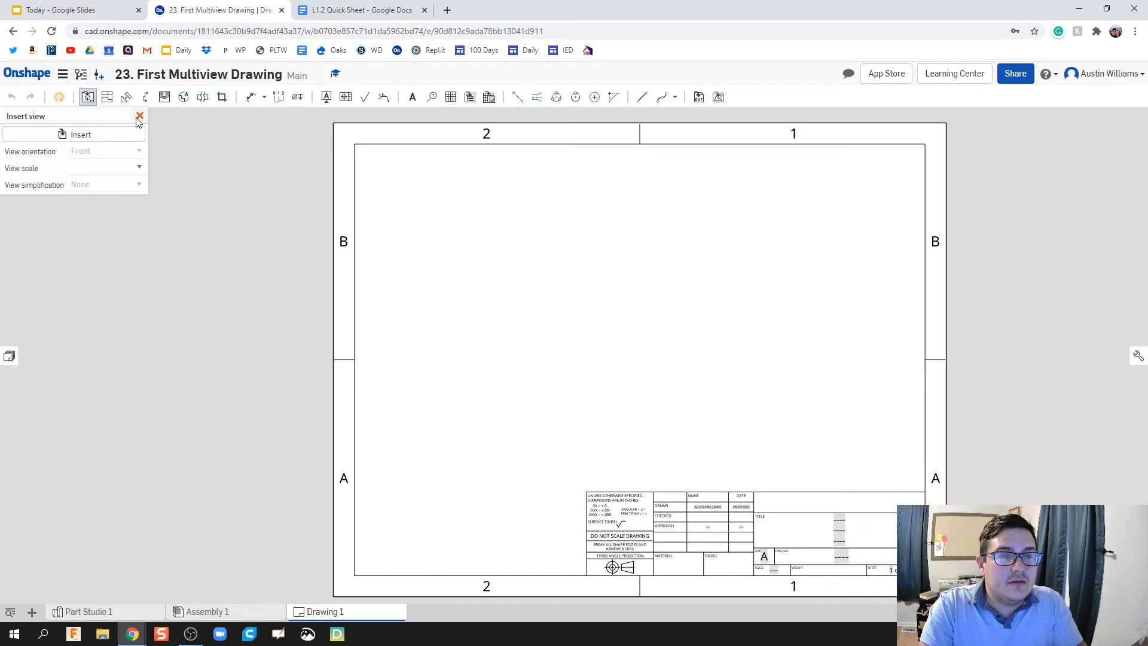
{"action": "mouse_move", "coordinate": [87, 96]}
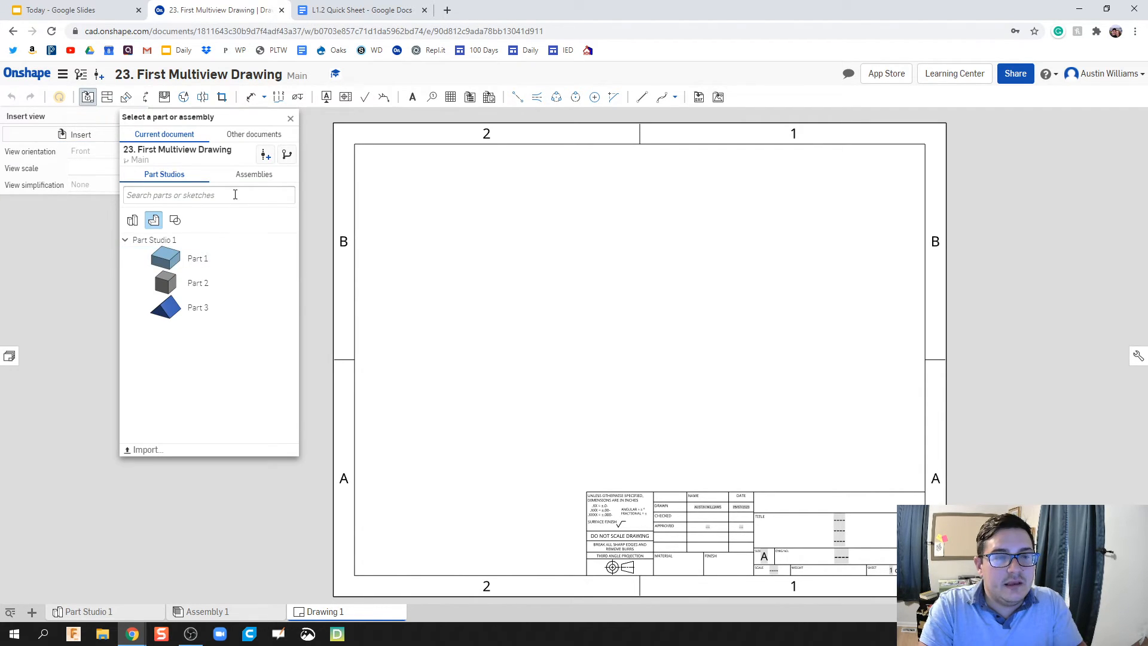
{"action": "left_click", "coordinate": [253, 174]}
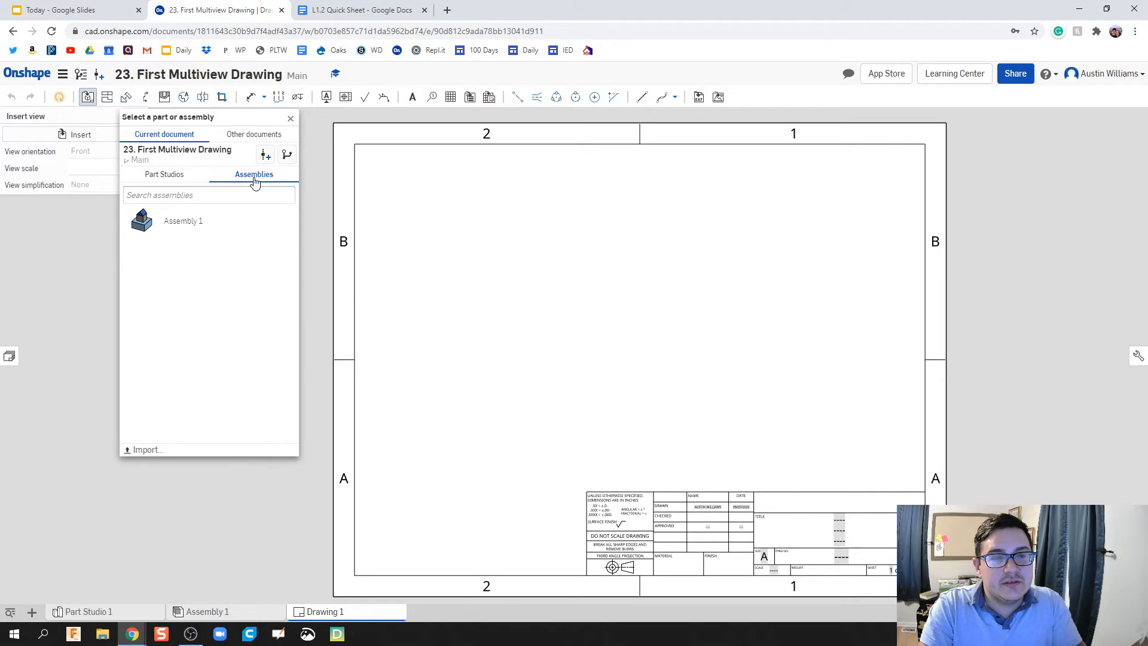
{"action": "mouse_move", "coordinate": [223, 221]}
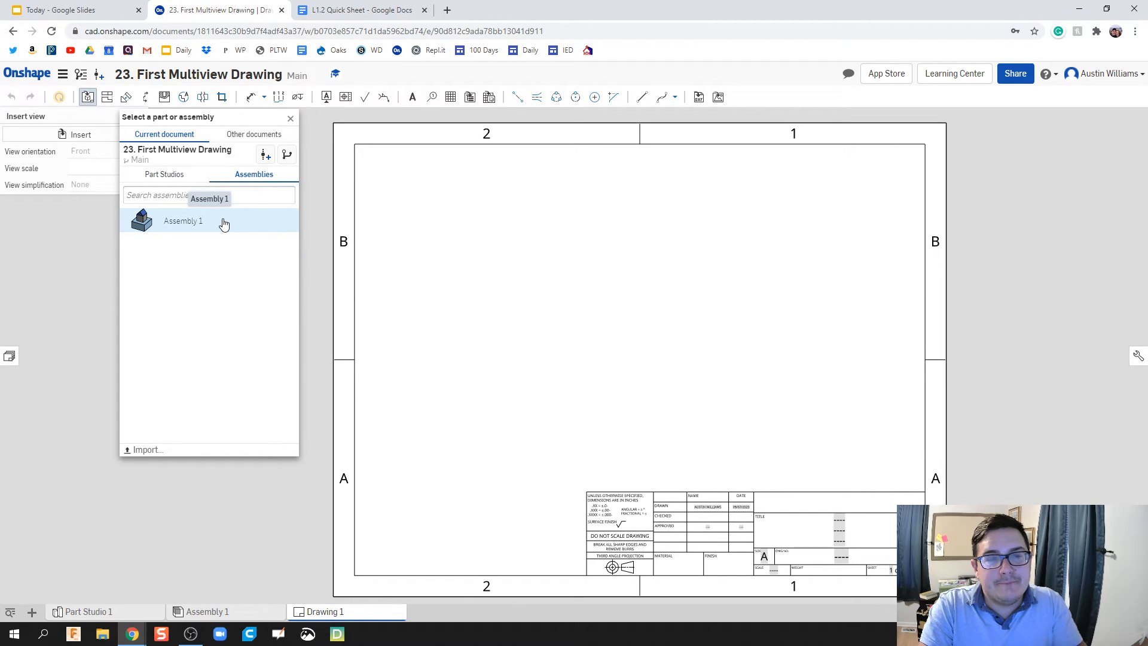
Step: Place Assembly 1's front view on the sheet and project the right view beside it at 1:2
{"action": "left_click", "coordinate": [182, 220]}
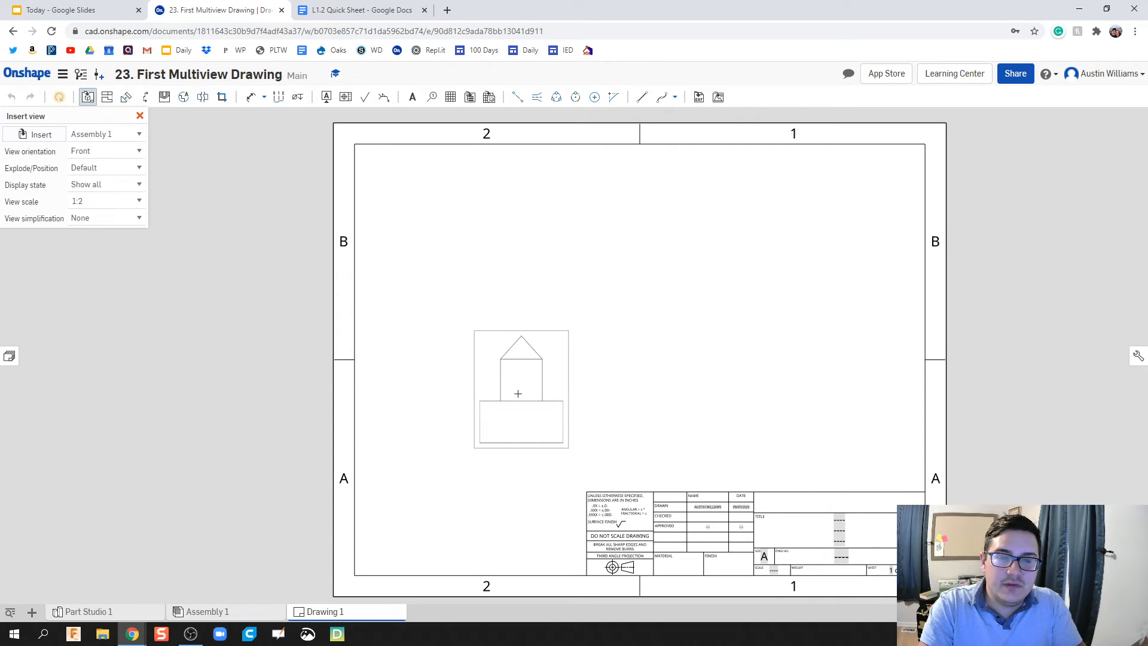
{"action": "left_click", "coordinate": [502, 400]}
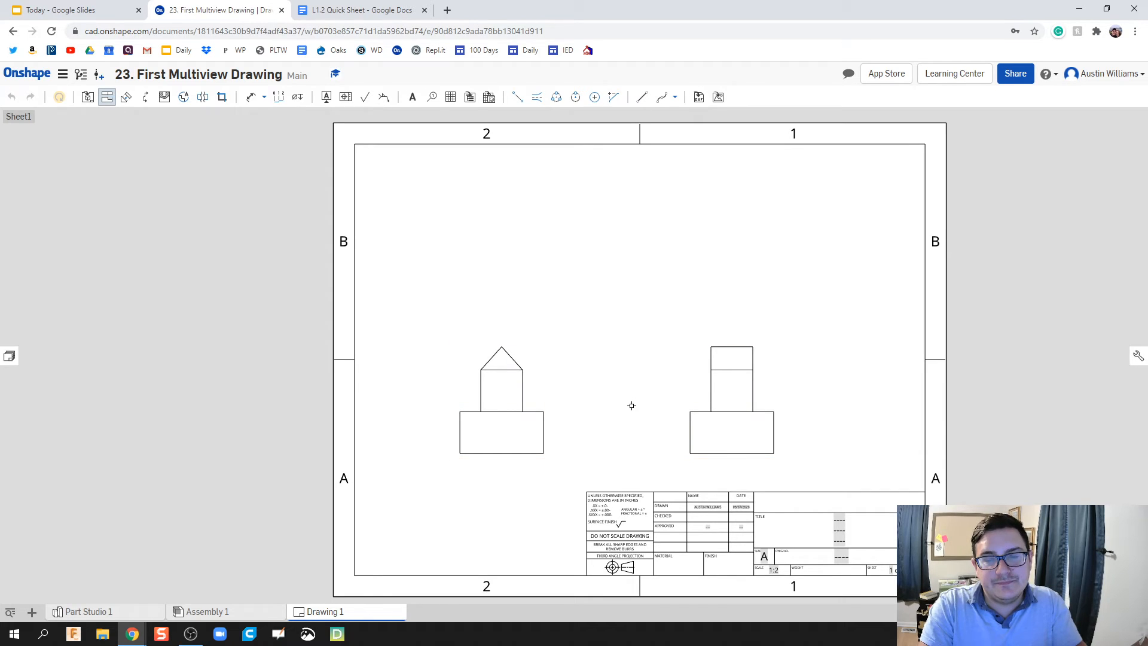
{"action": "mouse_move", "coordinate": [654, 390]}
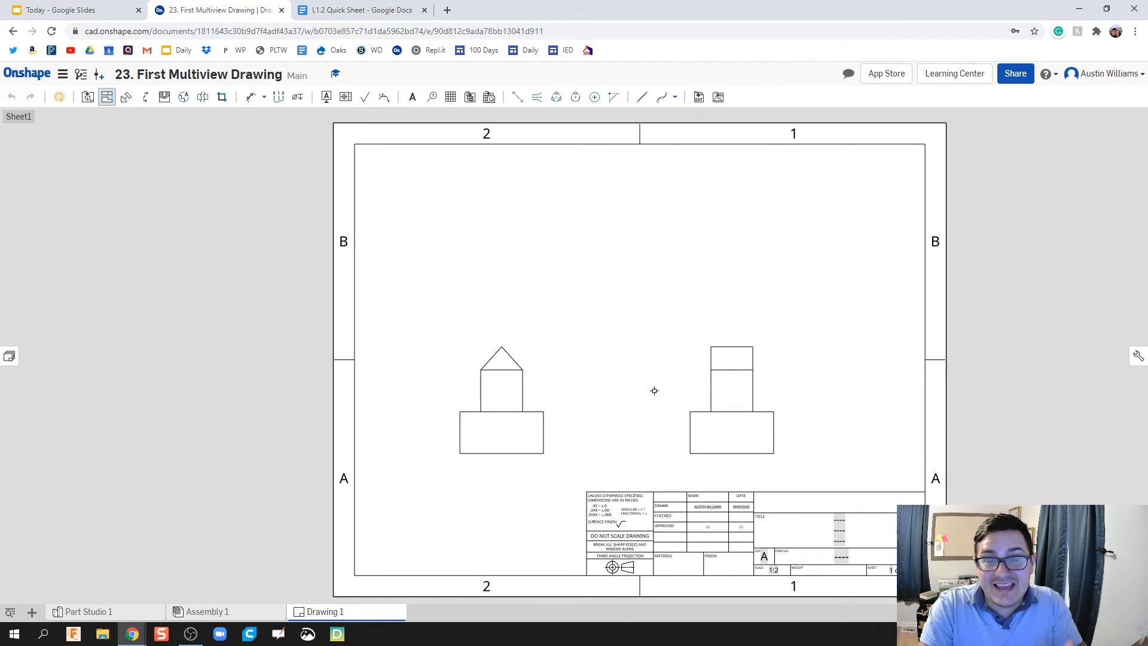
{"action": "left_click", "coordinate": [501, 400]}
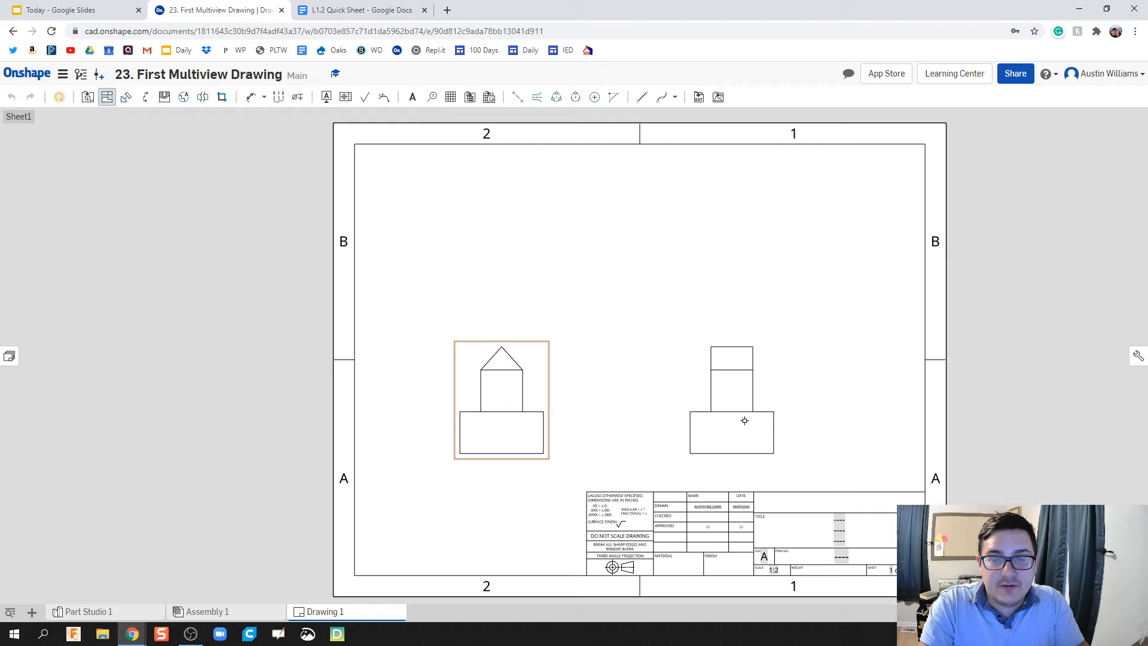
{"action": "mouse_move", "coordinate": [520, 407]}
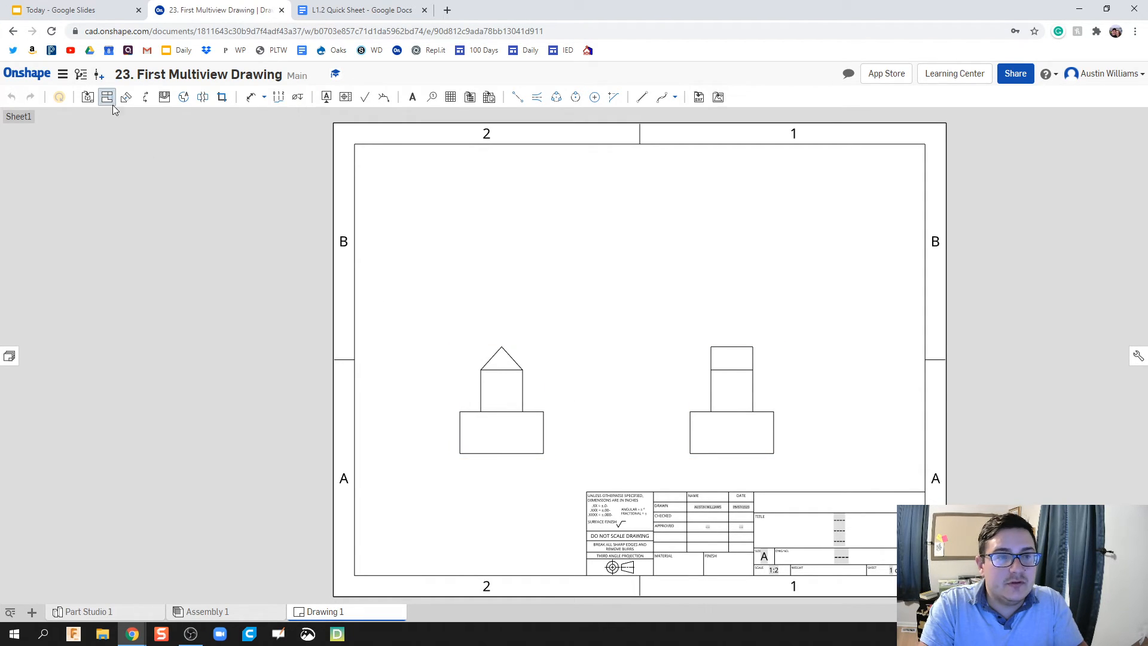
Step: Project a top view from the front view and place it above
{"action": "left_click", "coordinate": [502, 398]}
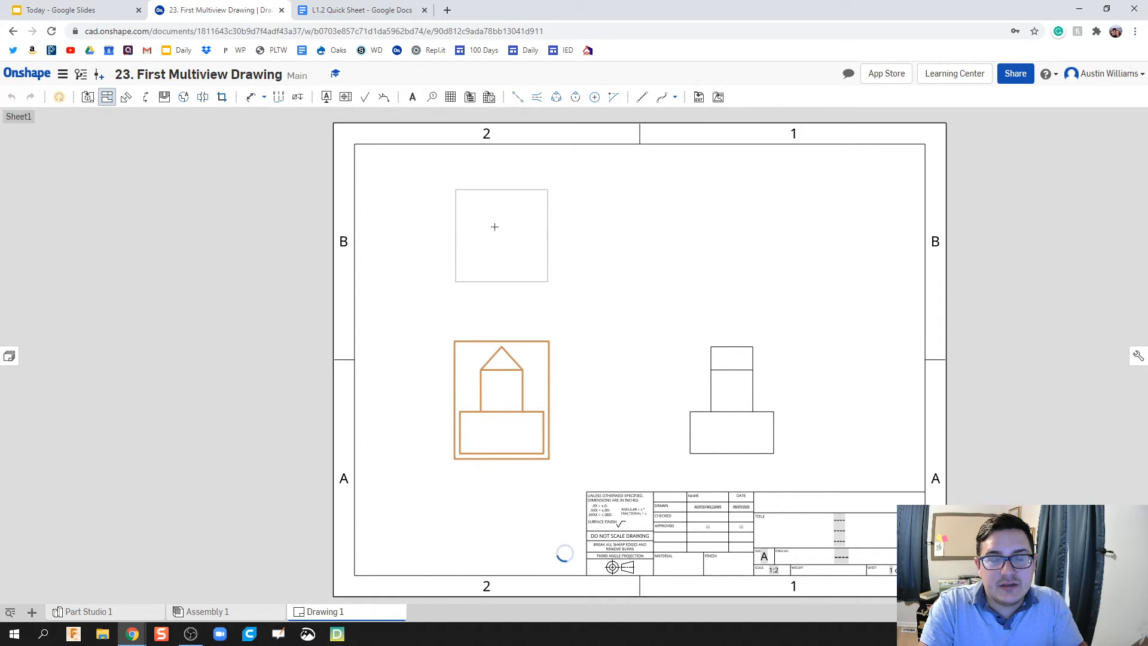
{"action": "left_click", "coordinate": [493, 227]}
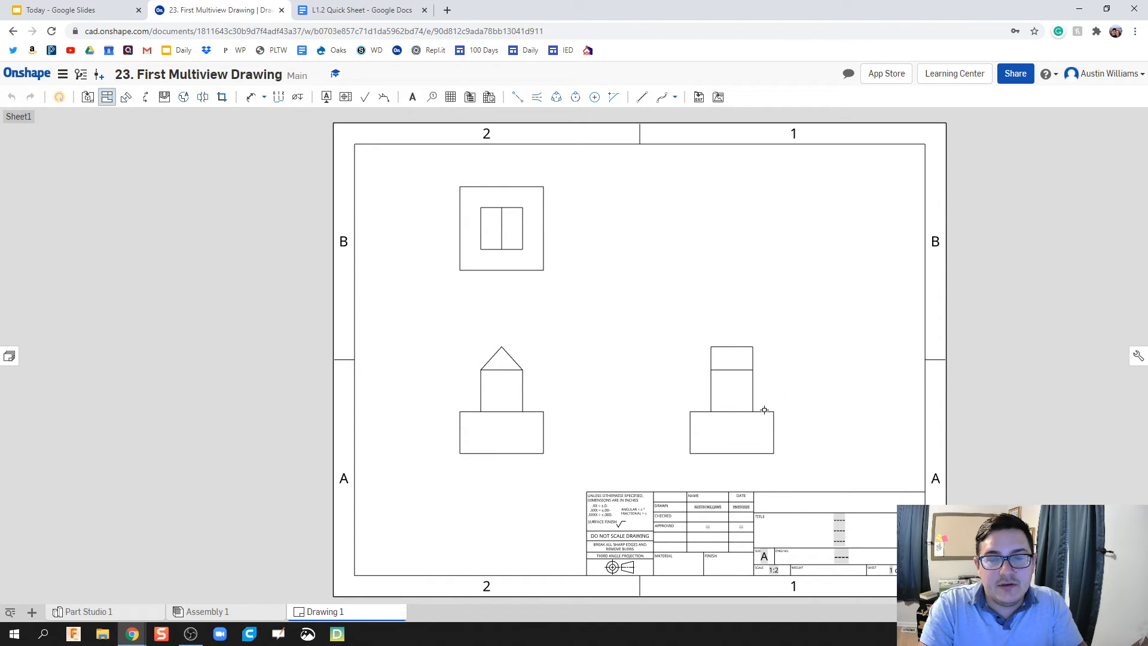
{"action": "left_click", "coordinate": [501, 228]}
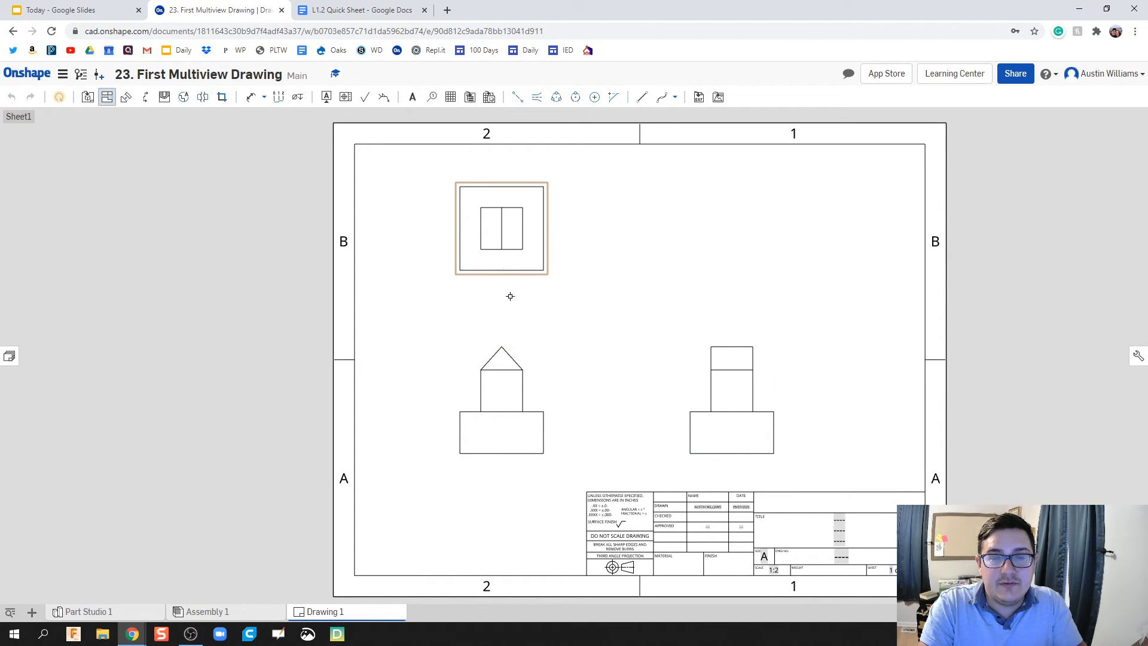
Step: Project an isometric view from the front view and place it at the sheet's upper right
{"action": "left_click", "coordinate": [570, 364]}
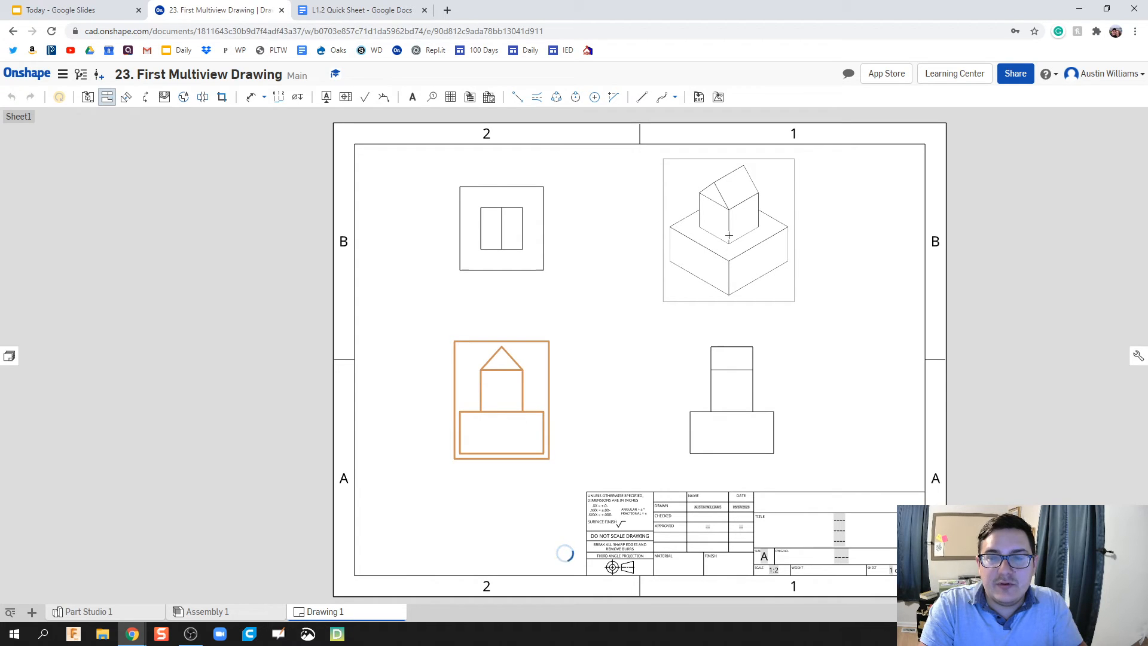
{"action": "left_click", "coordinate": [397, 339]}
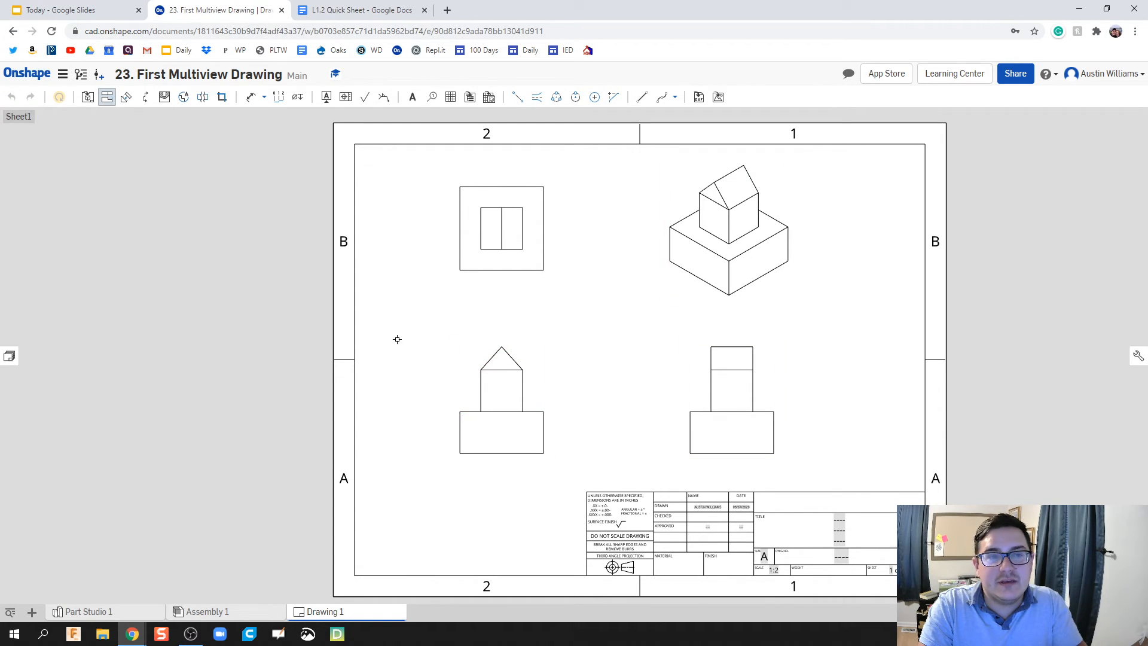
{"action": "mouse_move", "coordinate": [456, 297]}
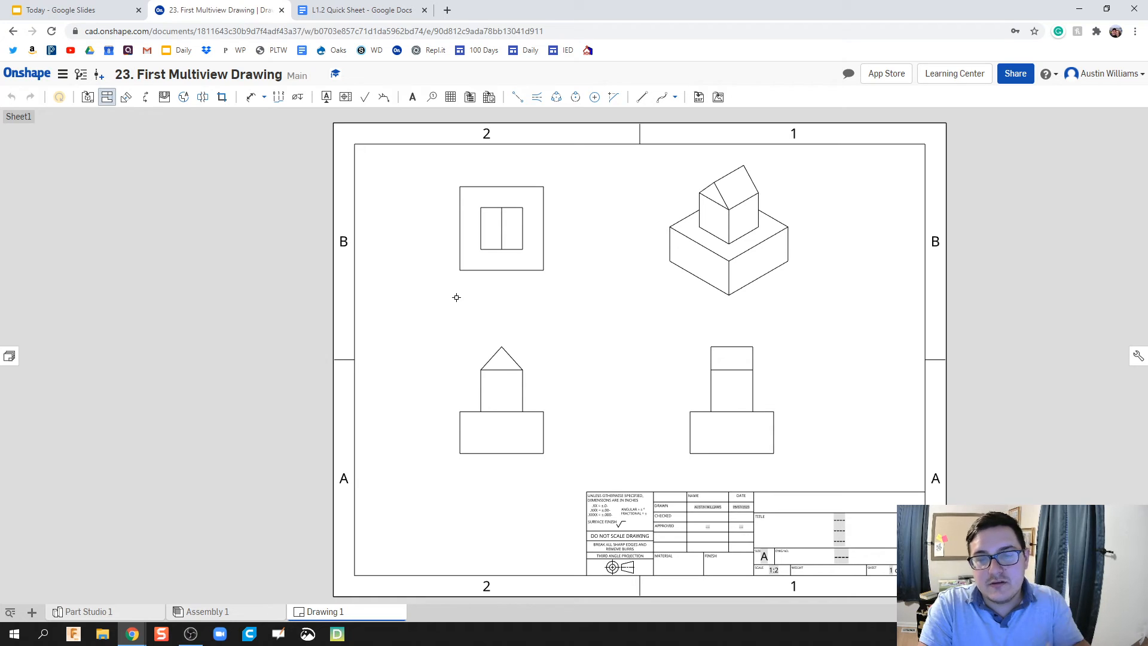
{"action": "mouse_move", "coordinate": [624, 291]}
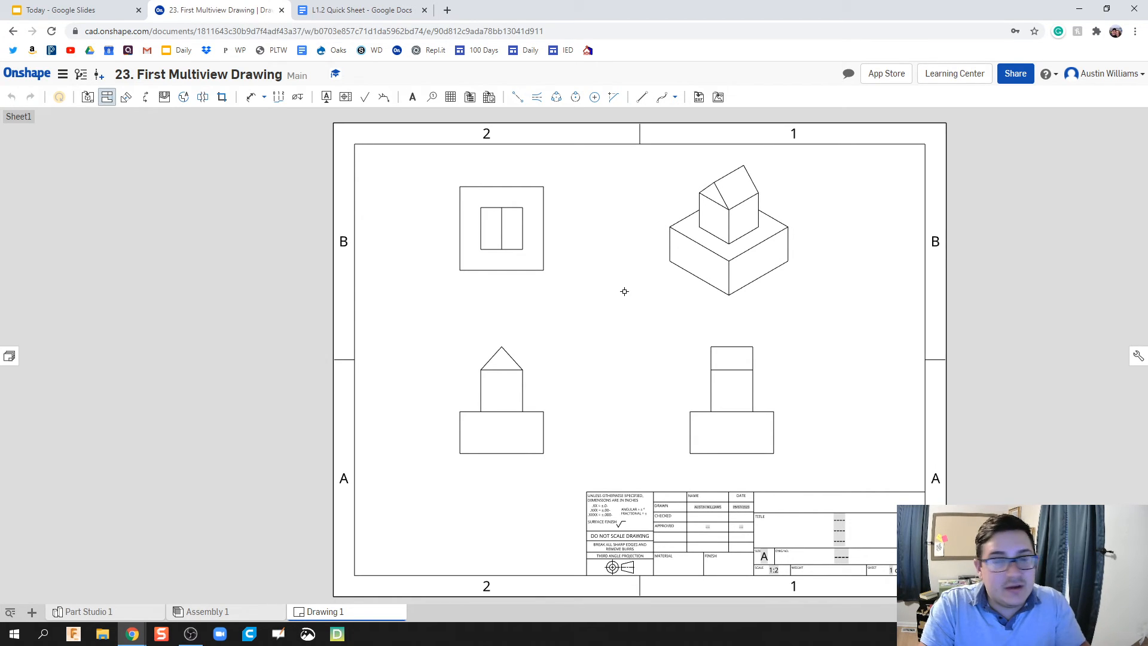
{"action": "mouse_move", "coordinate": [675, 276]}
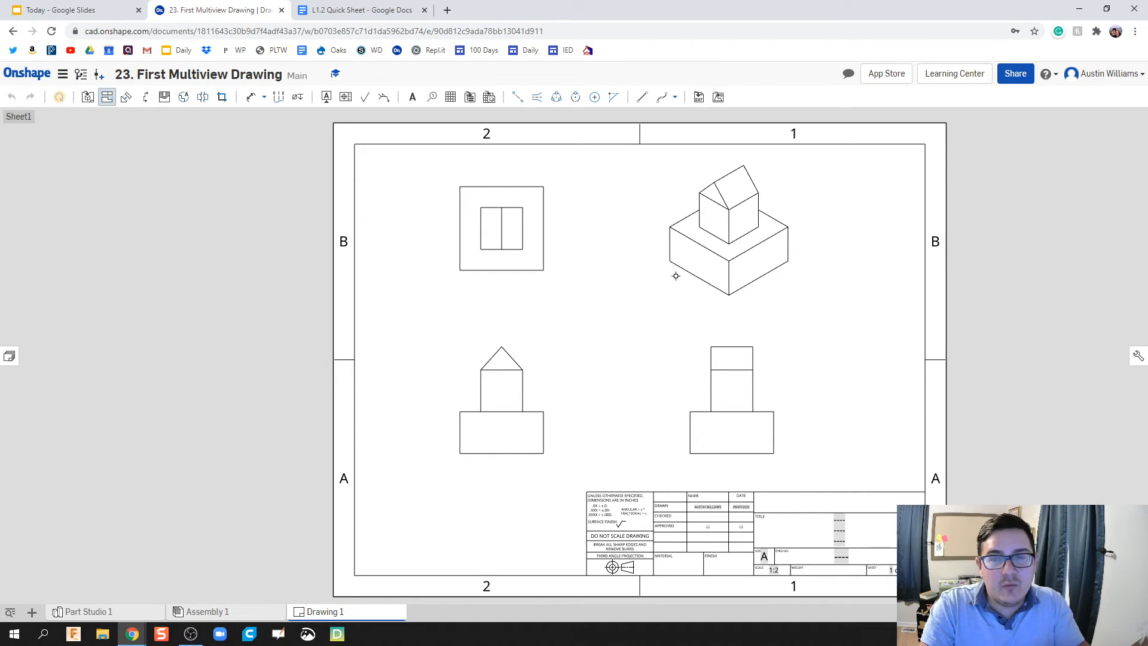
Step: Switch the isometric view to Show shaded view so it renders in colour
{"action": "left_click", "coordinate": [727, 228]}
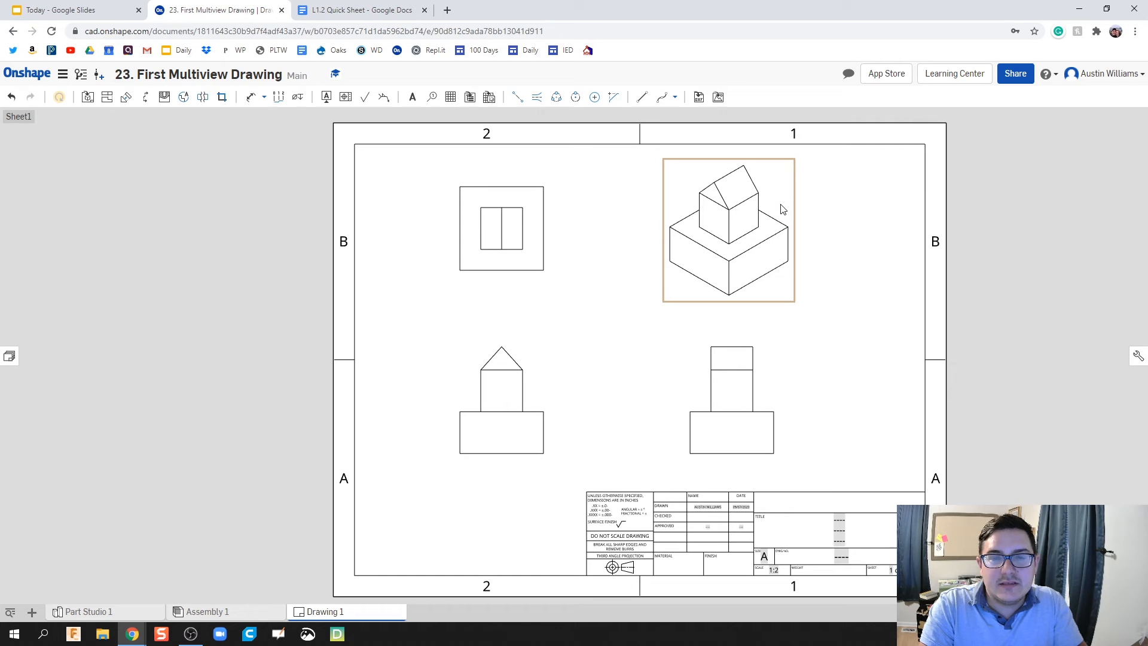
{"action": "mouse_move", "coordinate": [769, 203]}
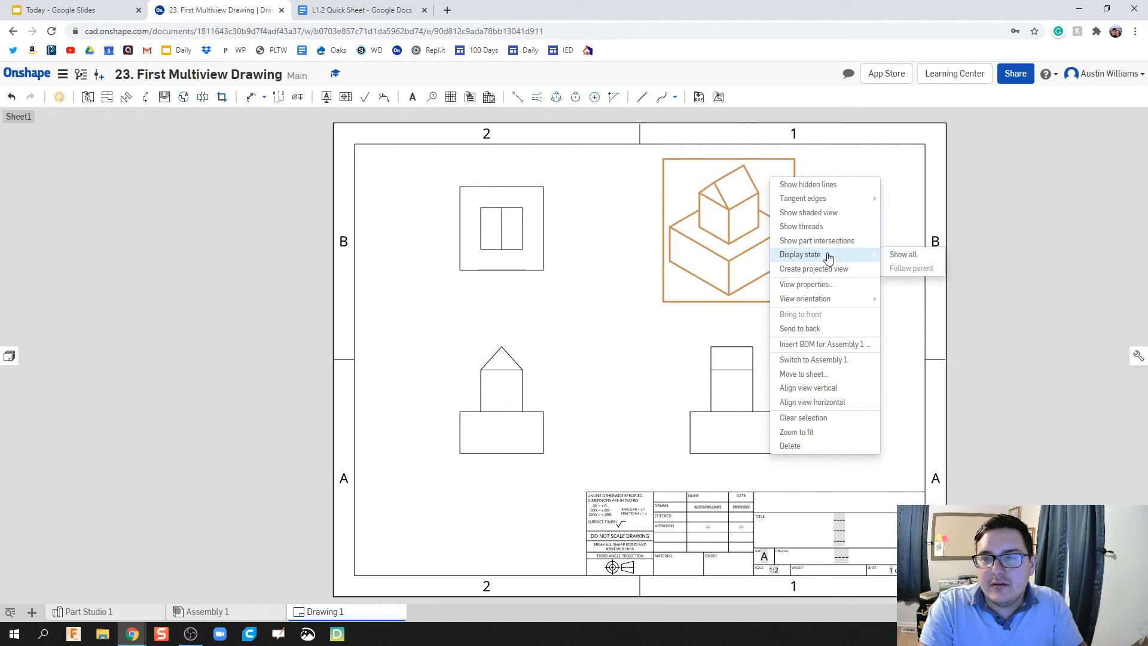
{"action": "mouse_move", "coordinate": [812, 268]}
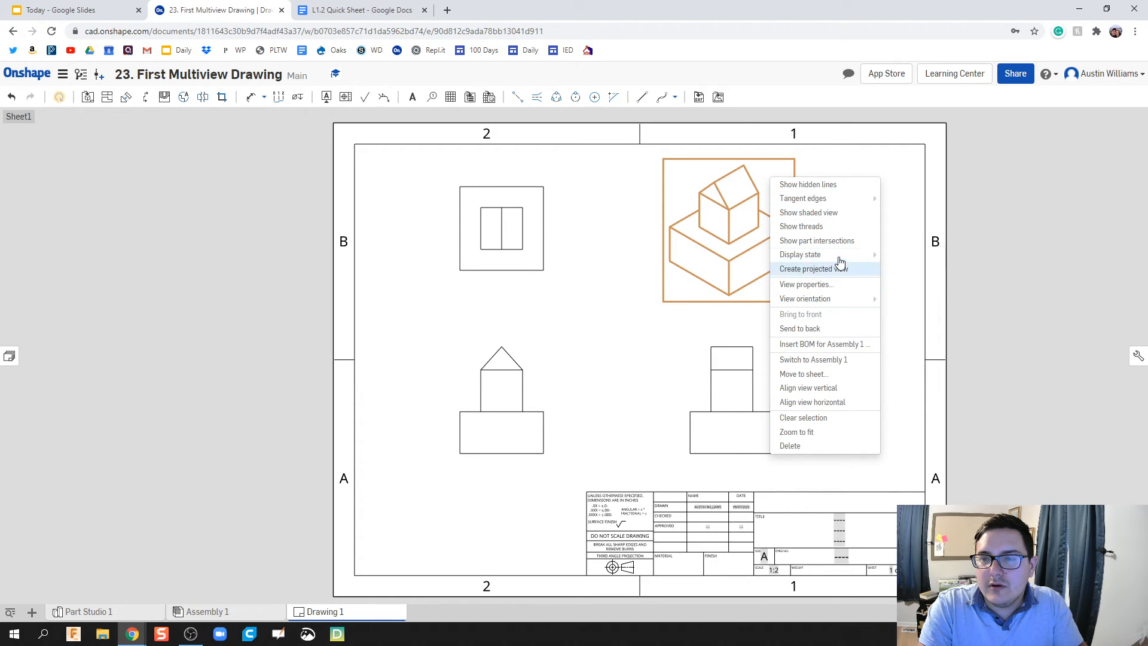
{"action": "left_click", "coordinate": [811, 269]}
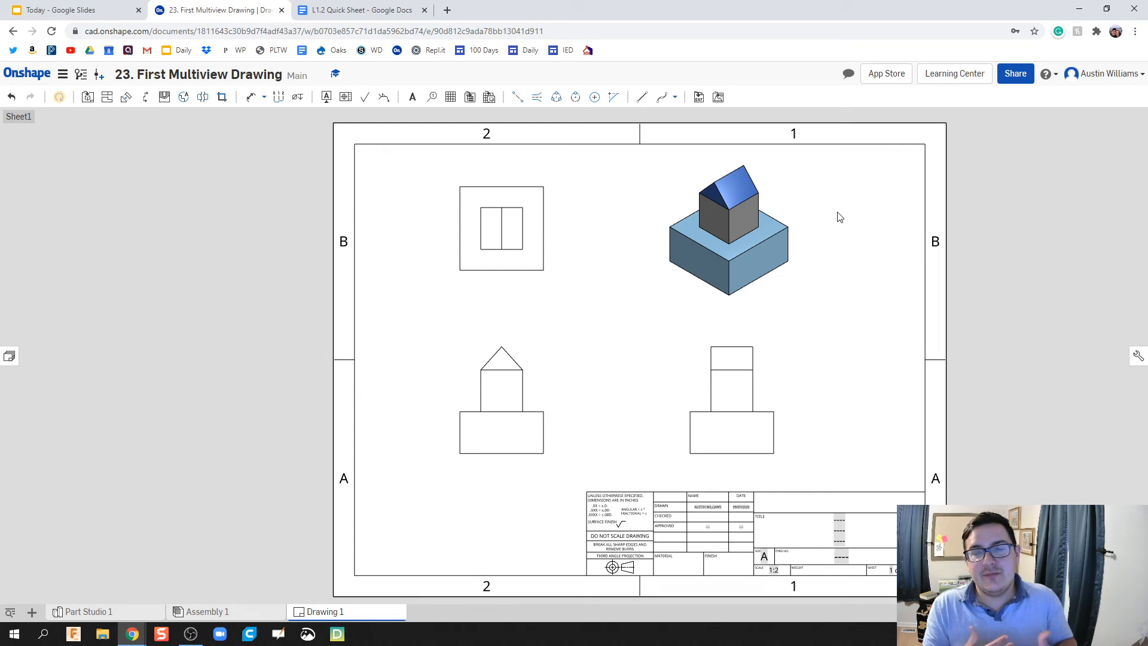
{"action": "left_click", "coordinate": [718, 215]}
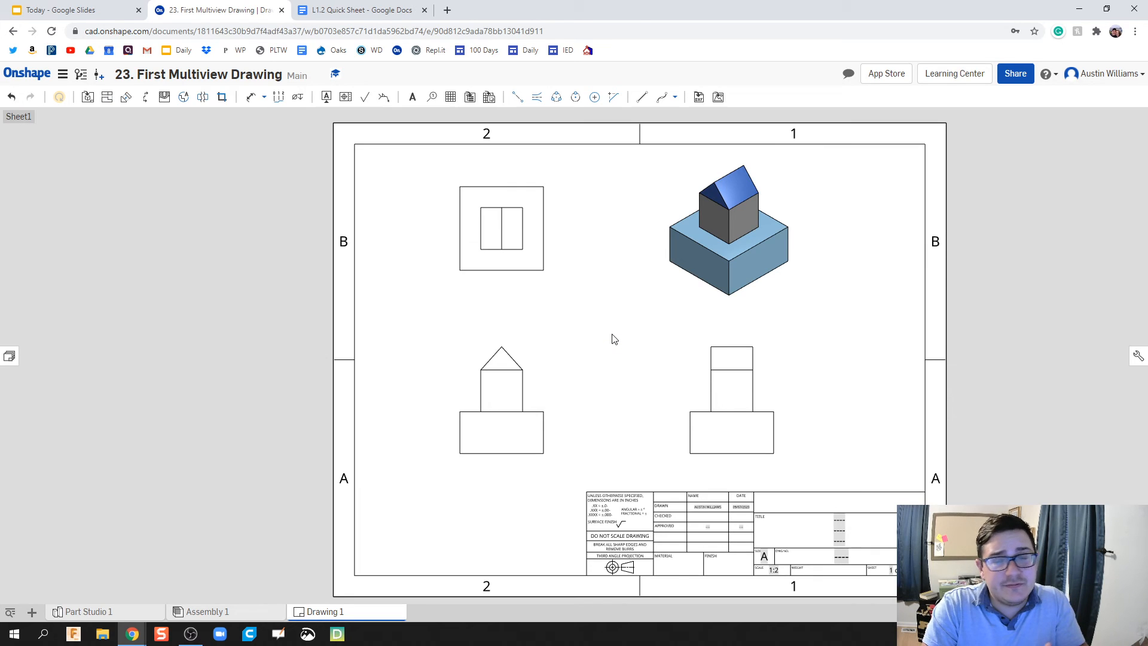
{"action": "mouse_move", "coordinate": [617, 452]}
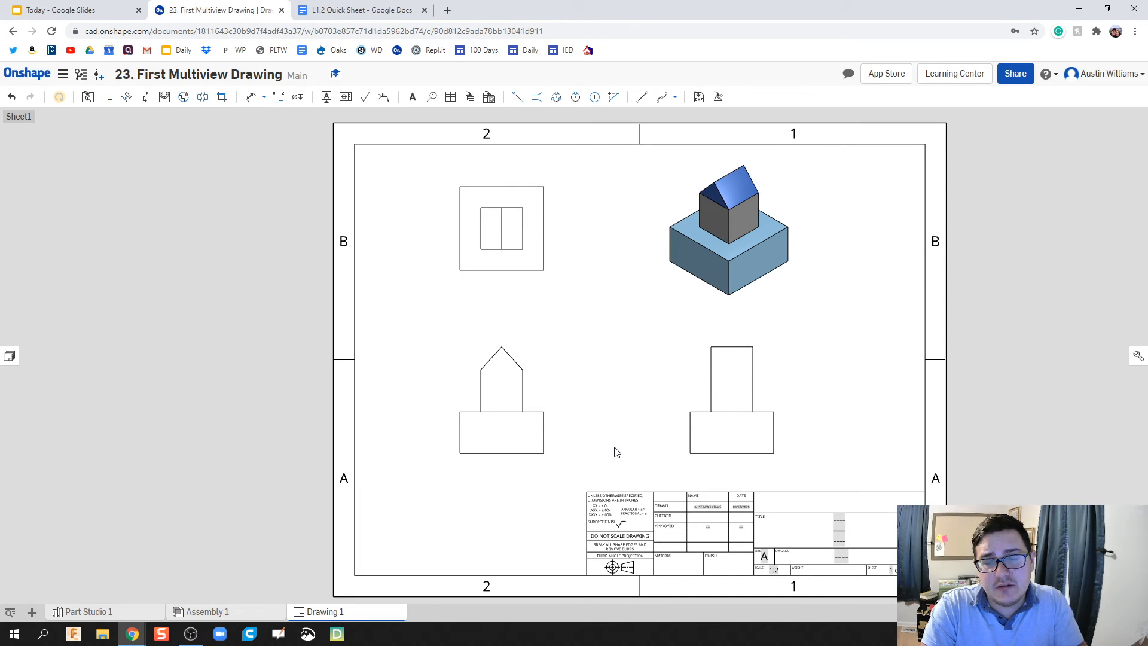
{"action": "scroll", "scroll_direction": "up", "scroll_amount": 3}
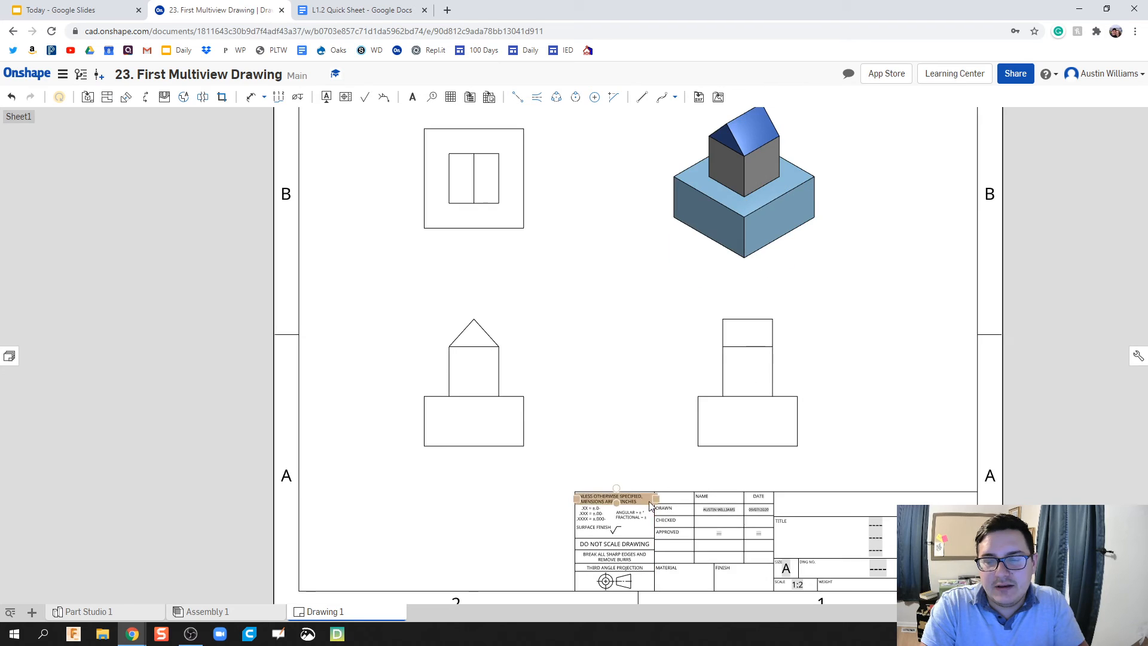